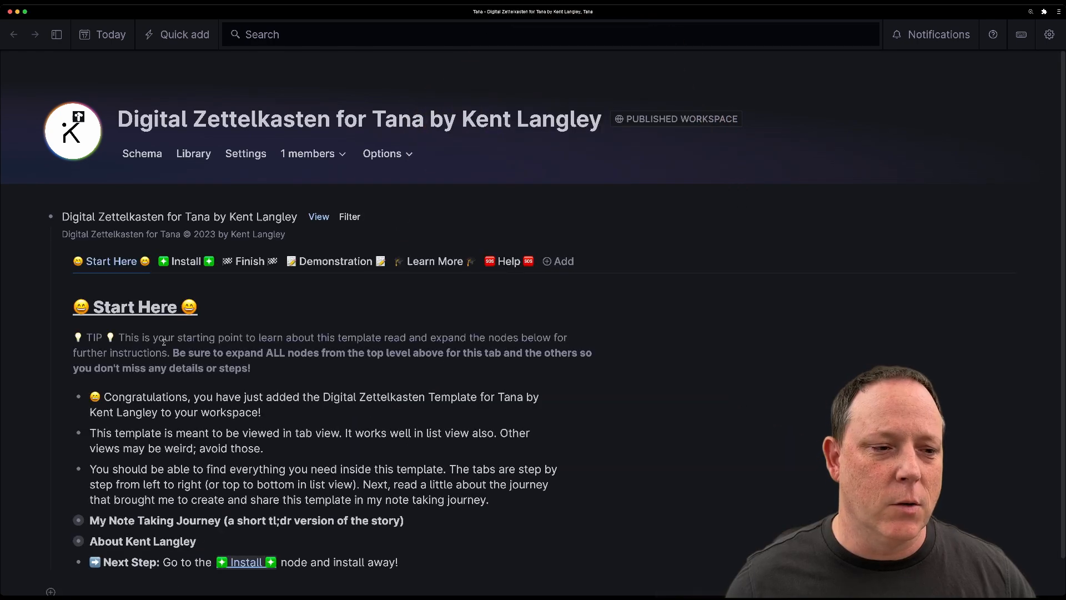
- Peek at the Congratulations bullet, then go to the template's Install node
scroll(down, 3)
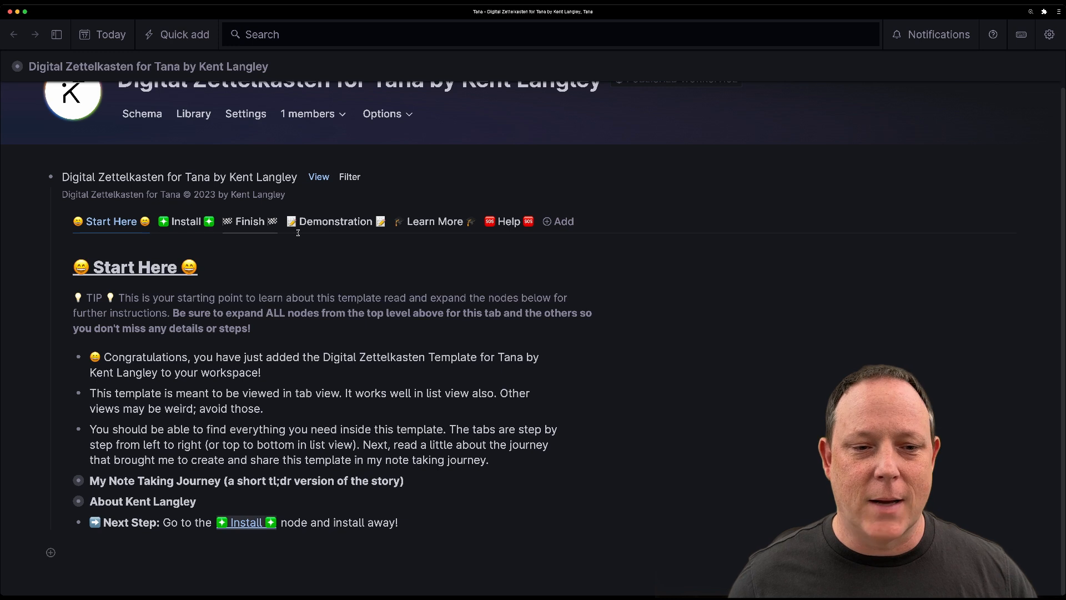
mouse_move(185, 231)
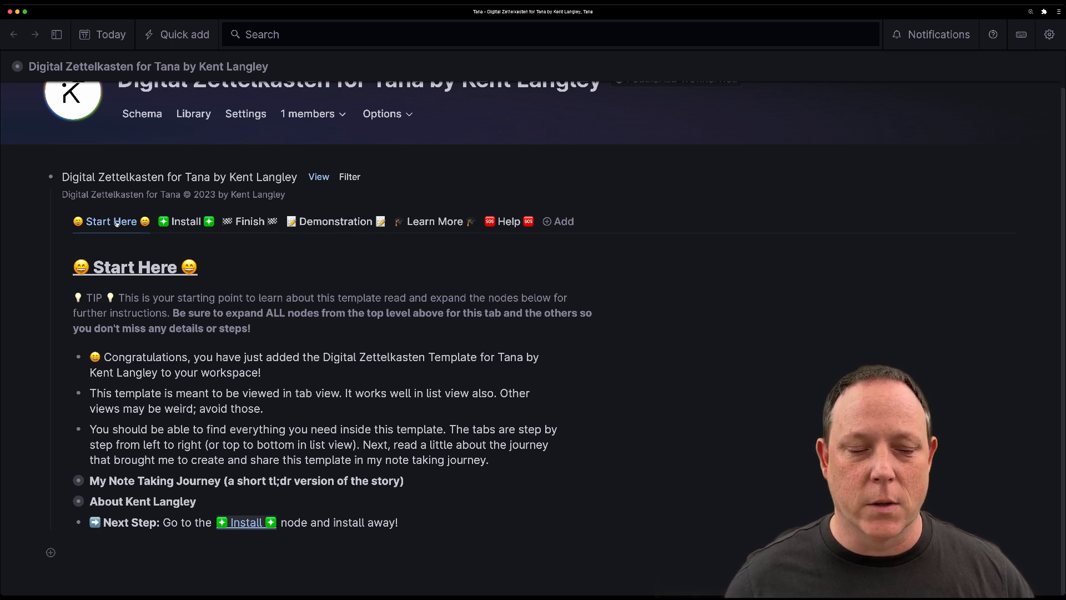
mouse_move(64, 357)
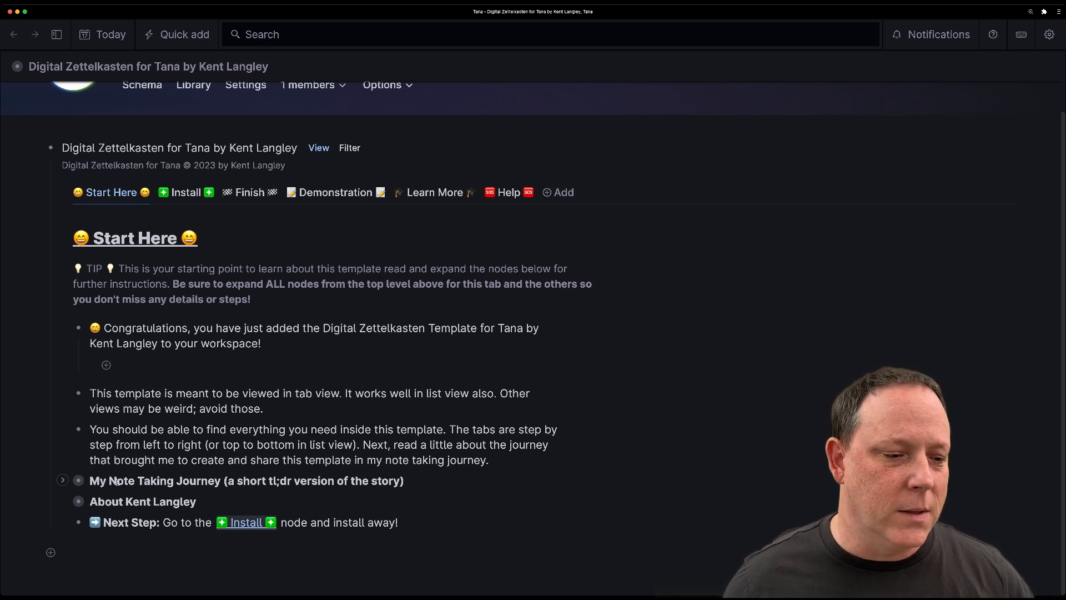
click(63, 481)
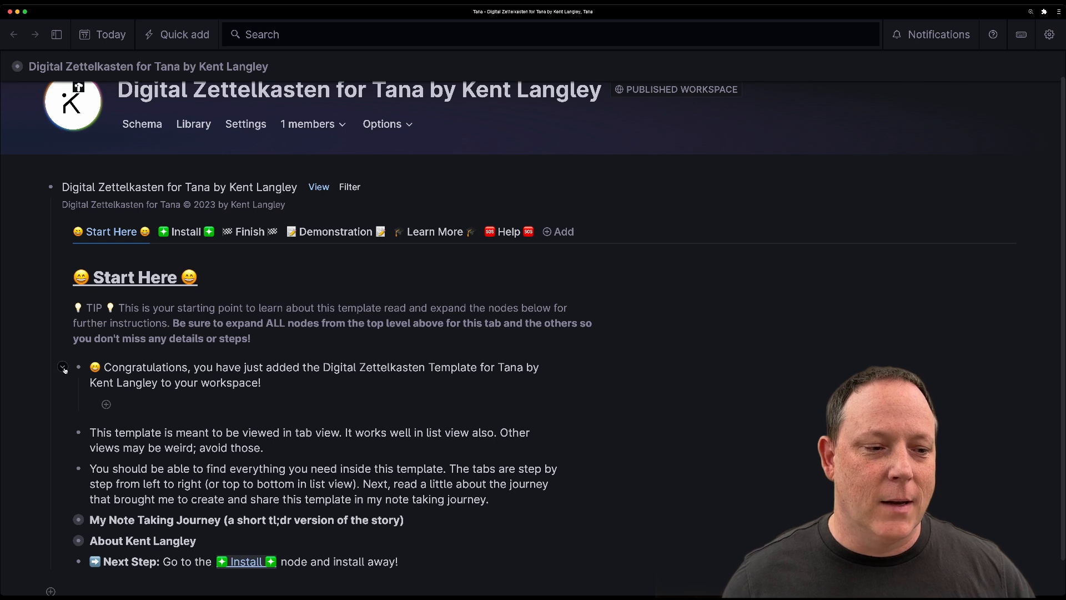
click(63, 365)
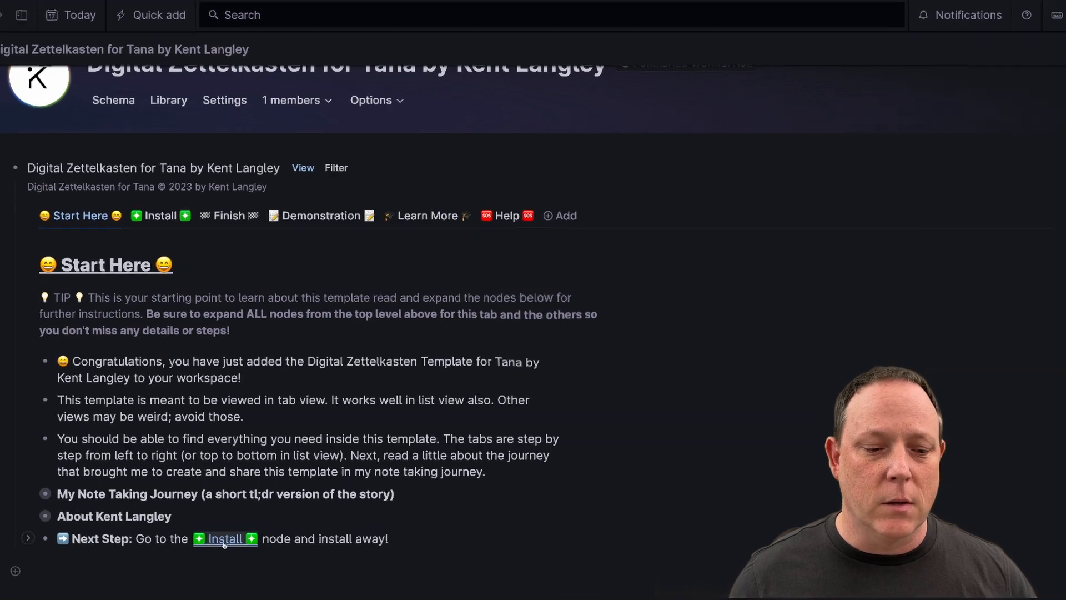
click(222, 539)
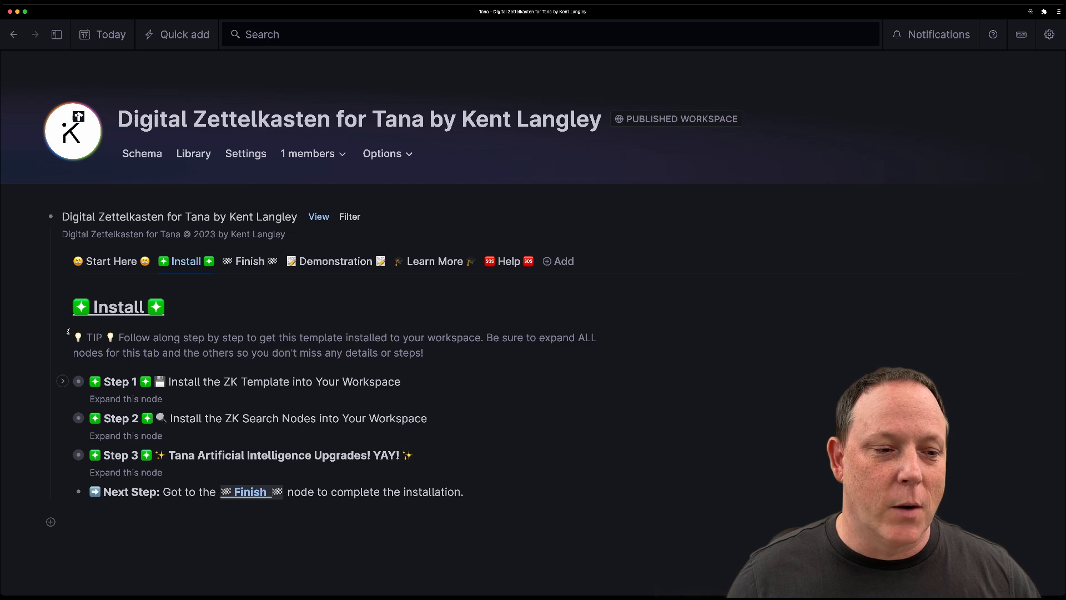
- Expand Step 1 and its Install Steps instructions, then continue down to Step 2
click(62, 381)
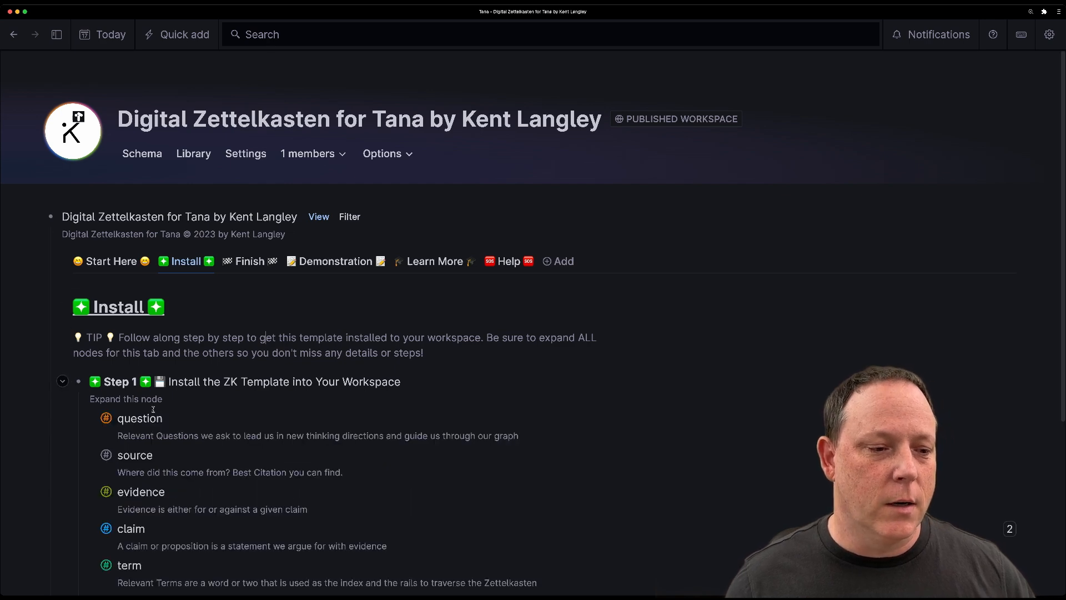
scroll(down, 3)
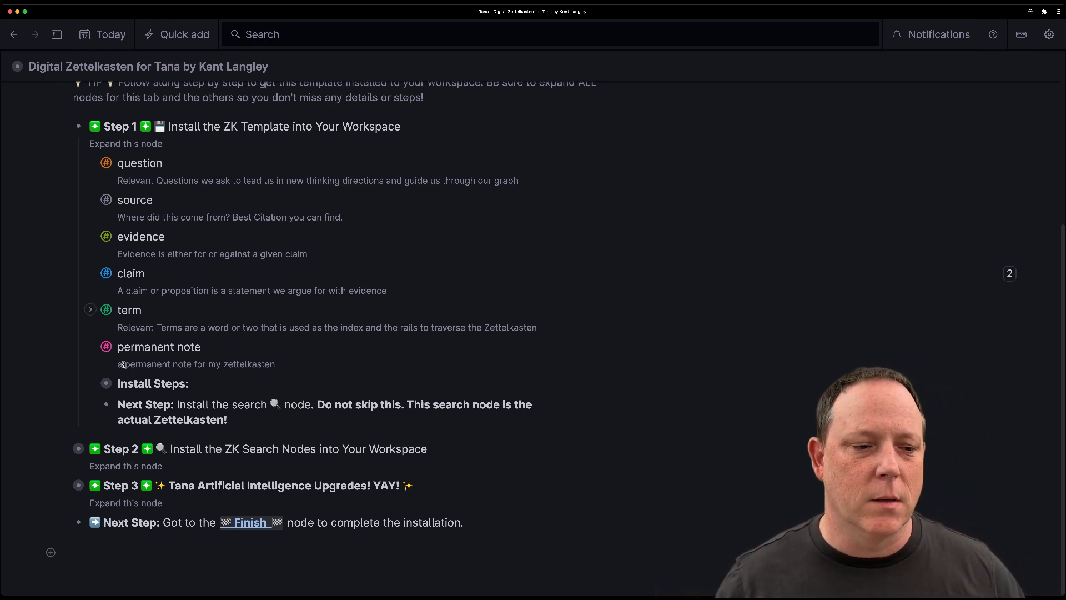
click(90, 310)
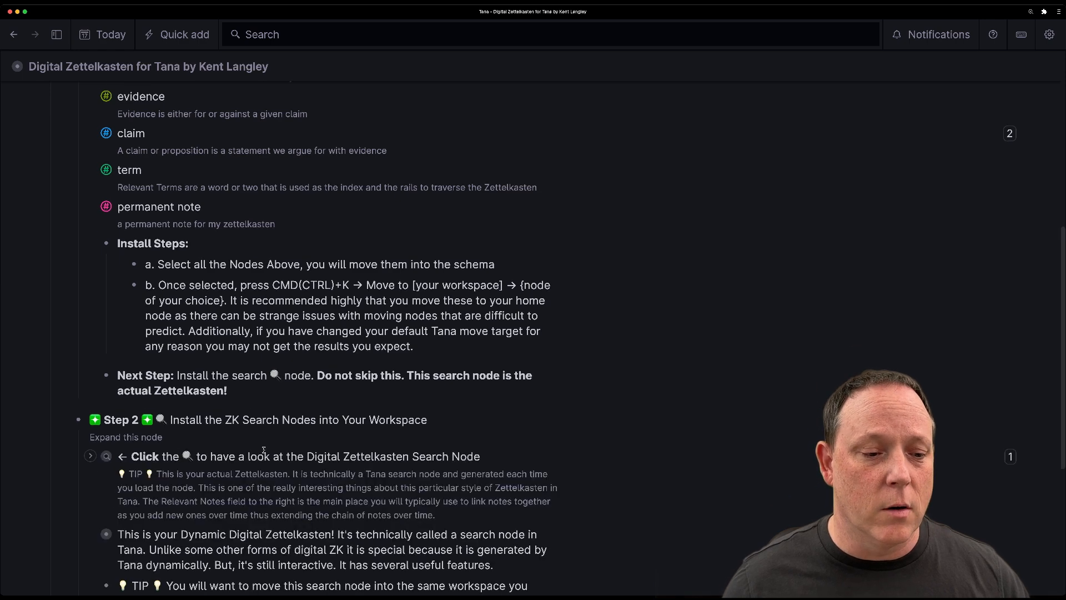
scroll(down, 3)
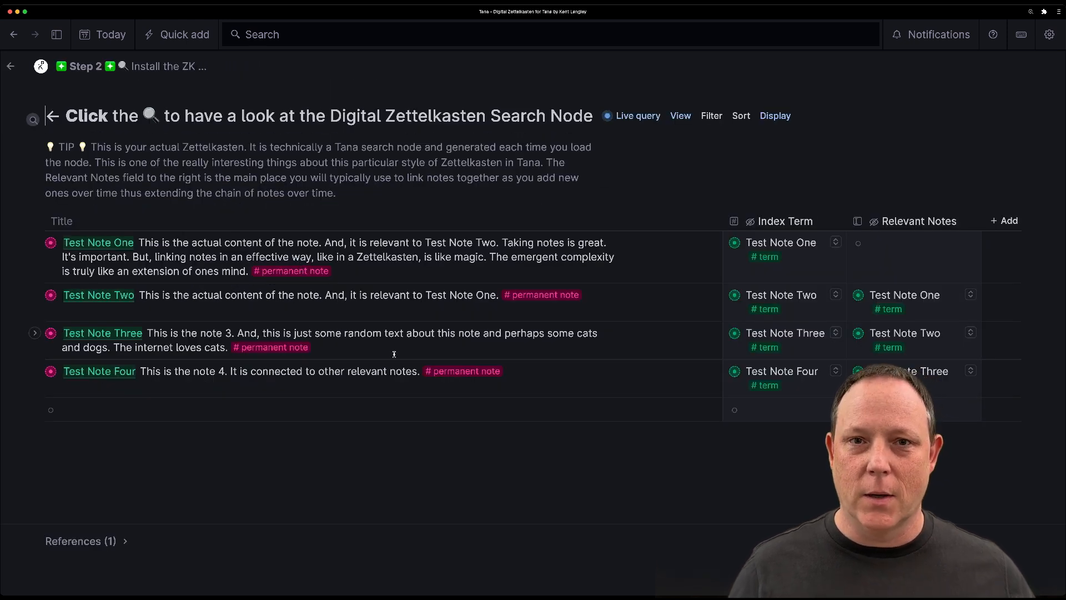
mouse_move(407, 478)
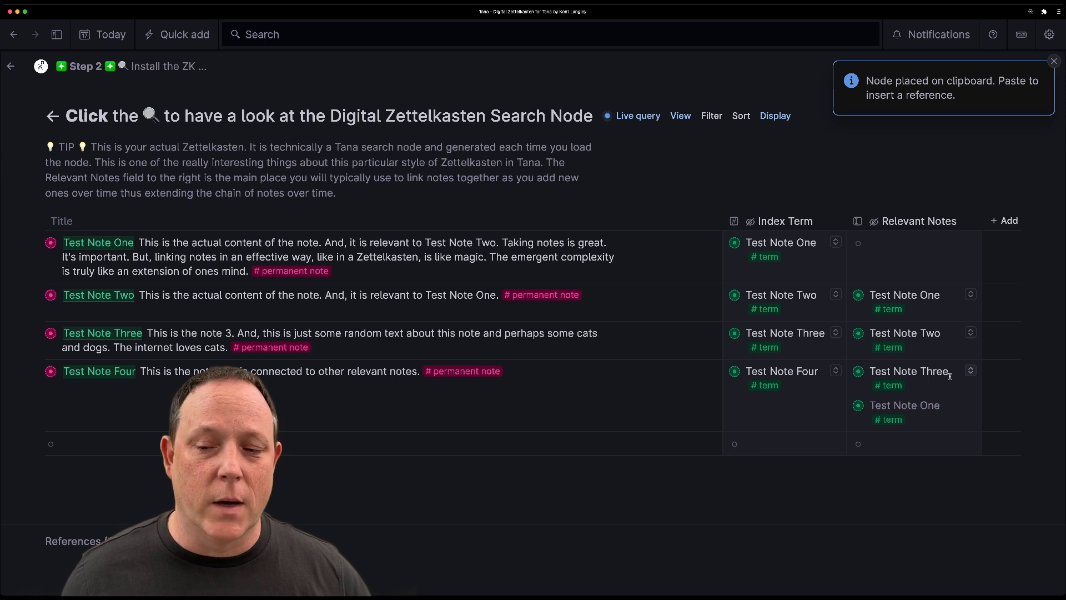
click(1055, 59)
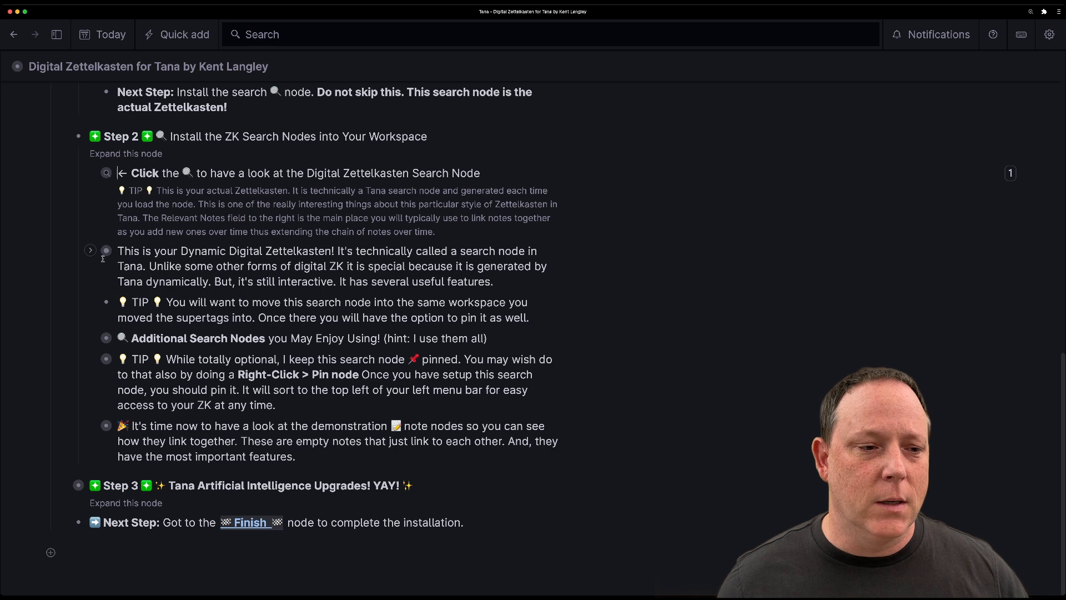
- Expand the Dynamic Digital Zettelkasten features and the Additional Search Nodes (Terms, Claims, Questions)
click(90, 250)
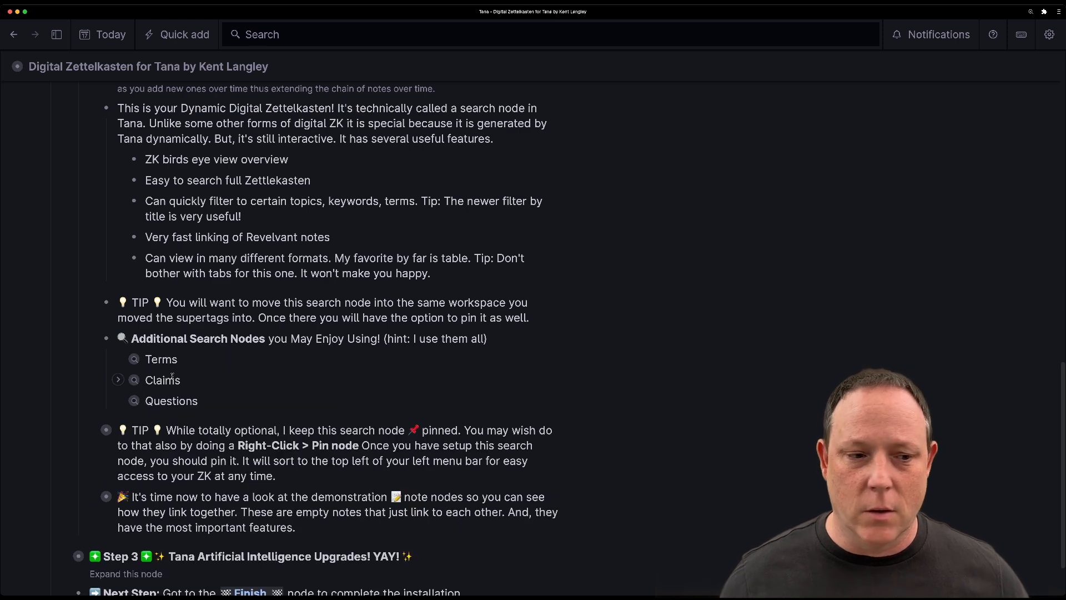
scroll(down, 3)
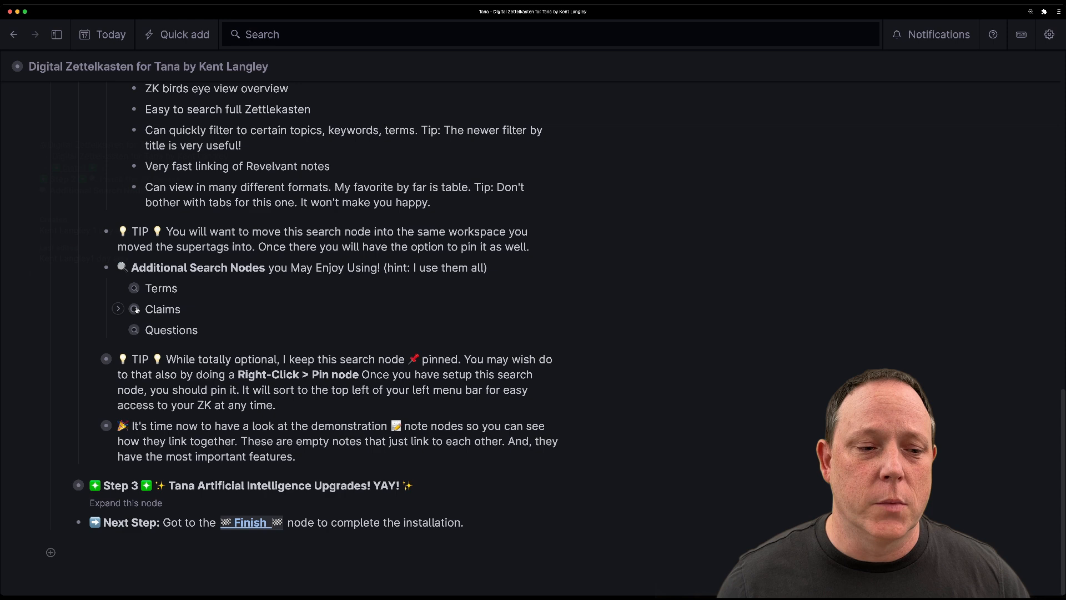
click(161, 287)
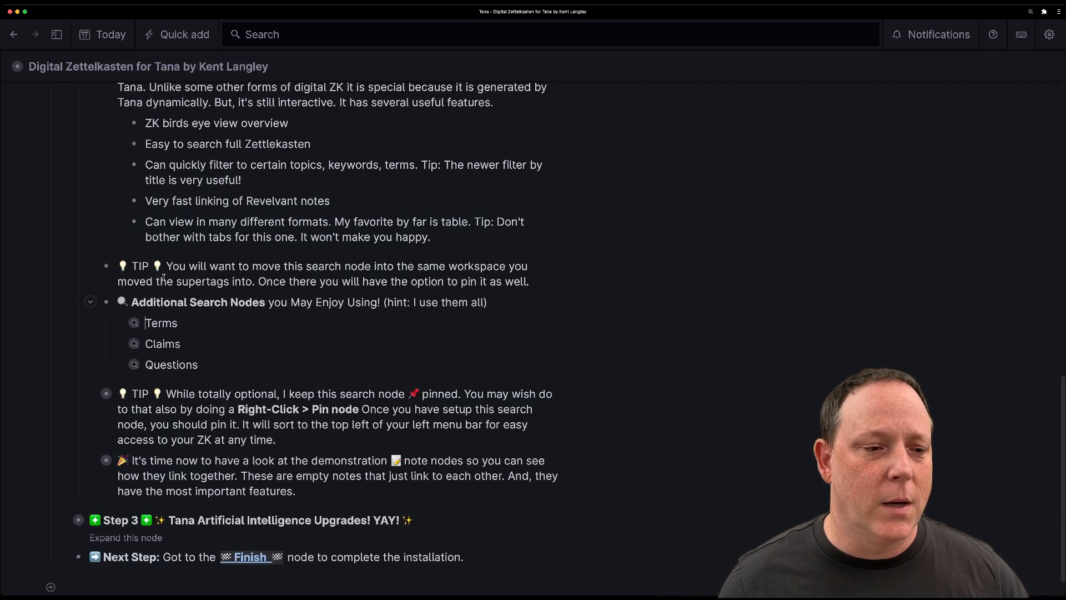
click(163, 343)
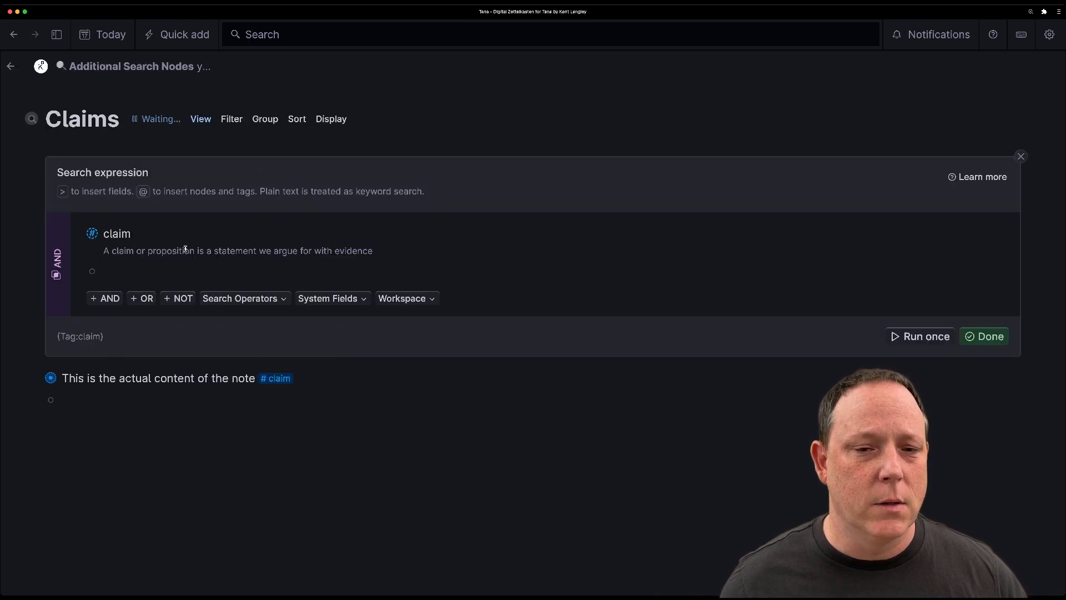
click(983, 336)
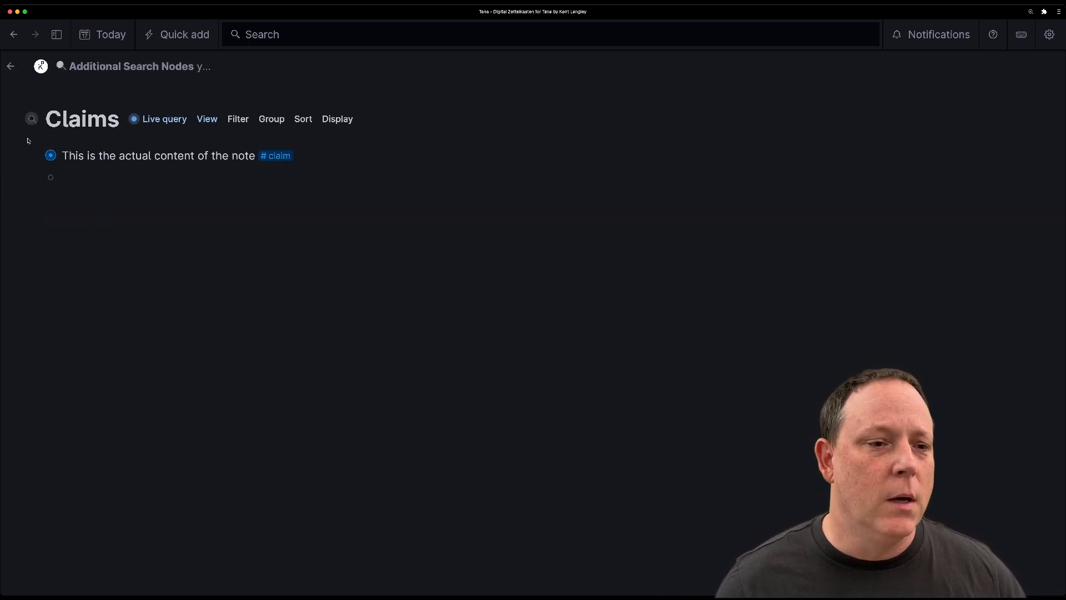
click(10, 65)
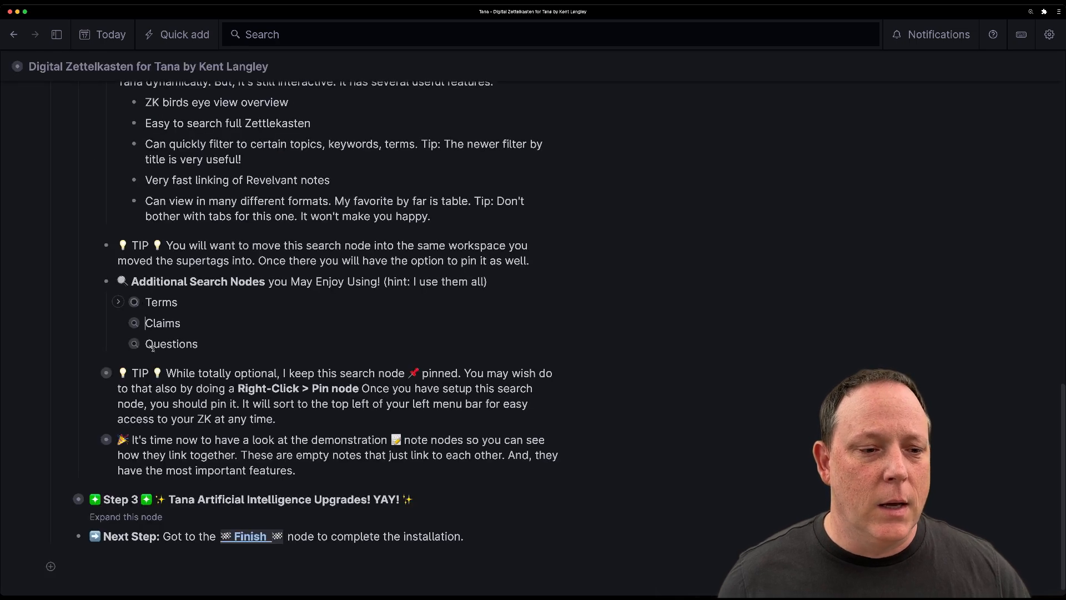
click(171, 343)
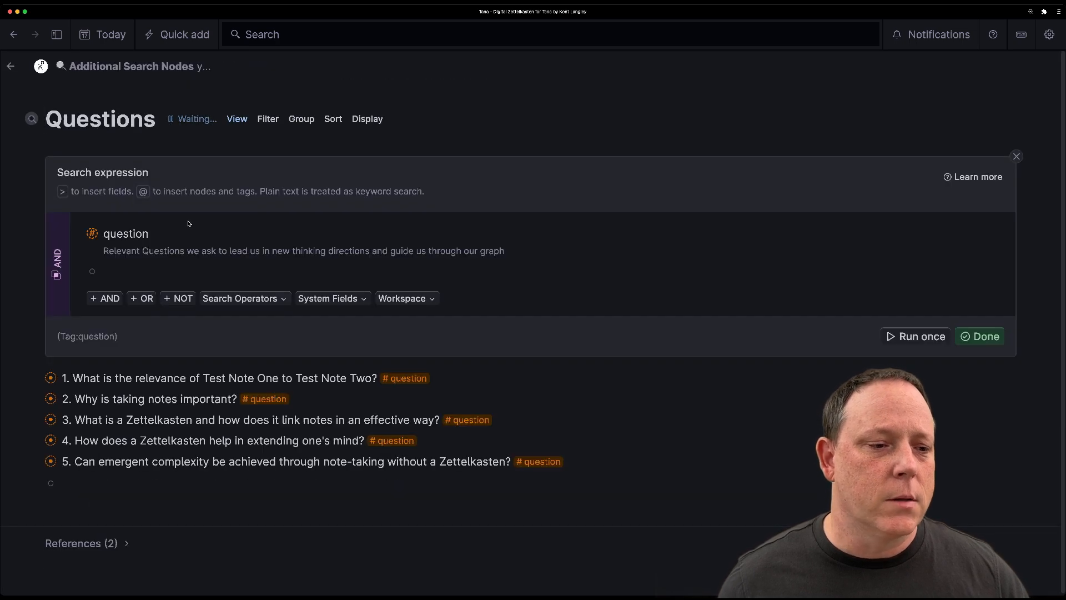
click(980, 336)
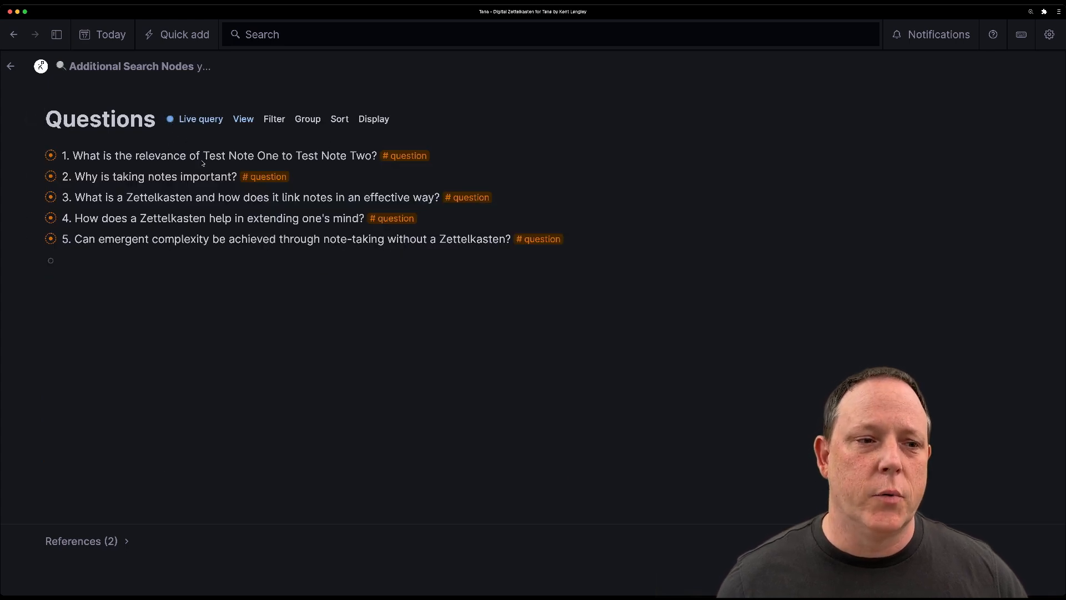
click(10, 65)
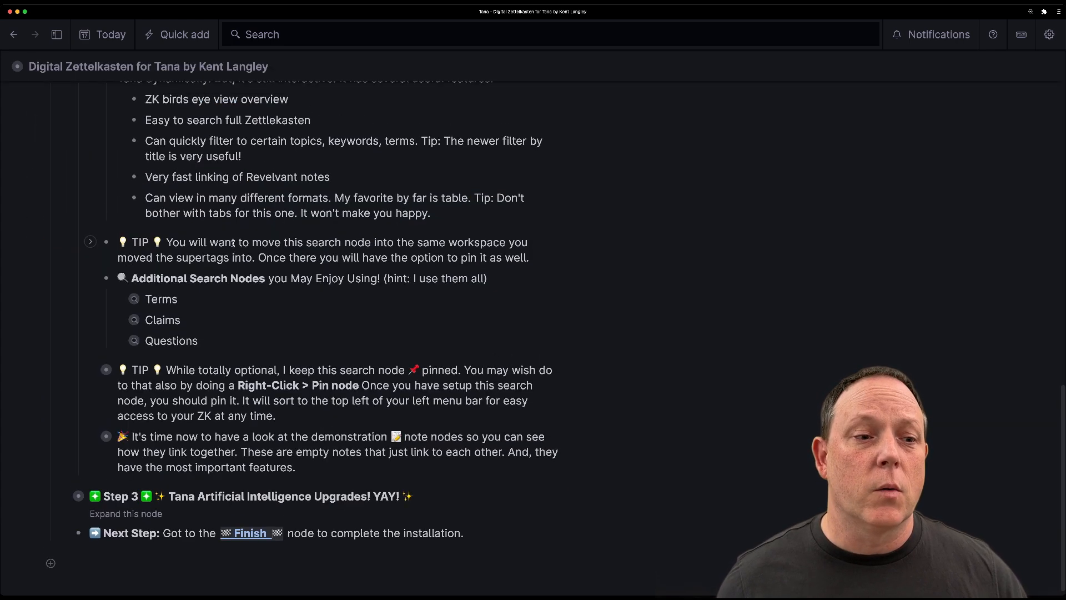
scroll(up, 3)
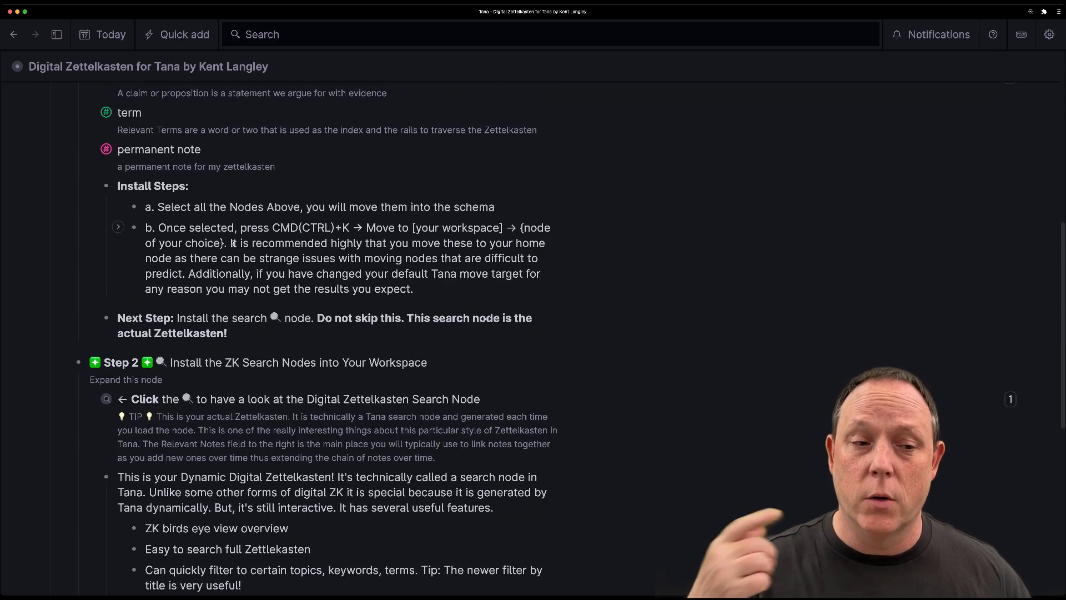
scroll(down, 3)
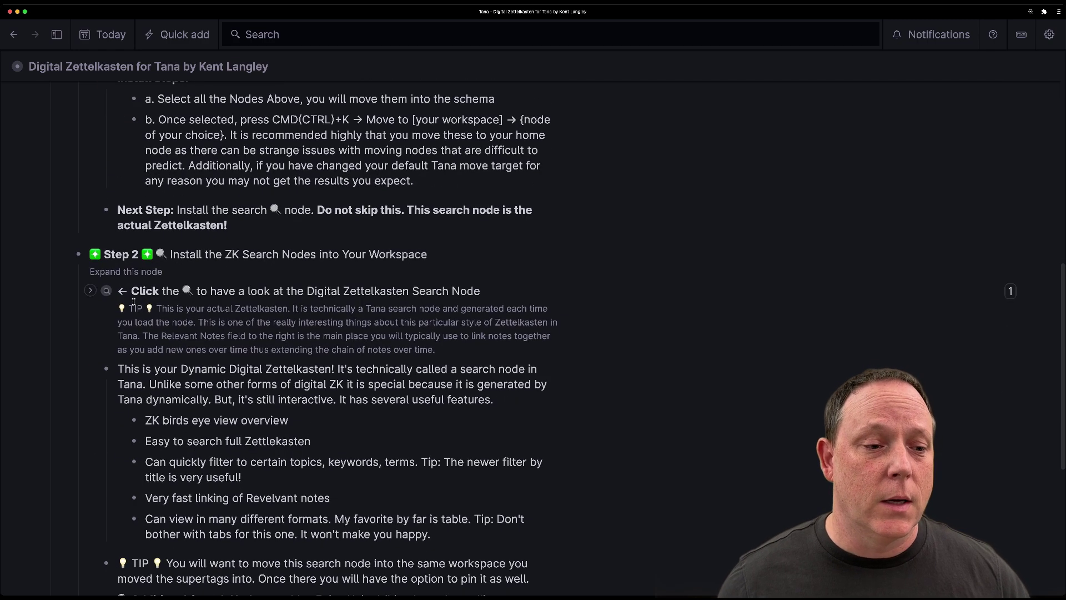
click(106, 290)
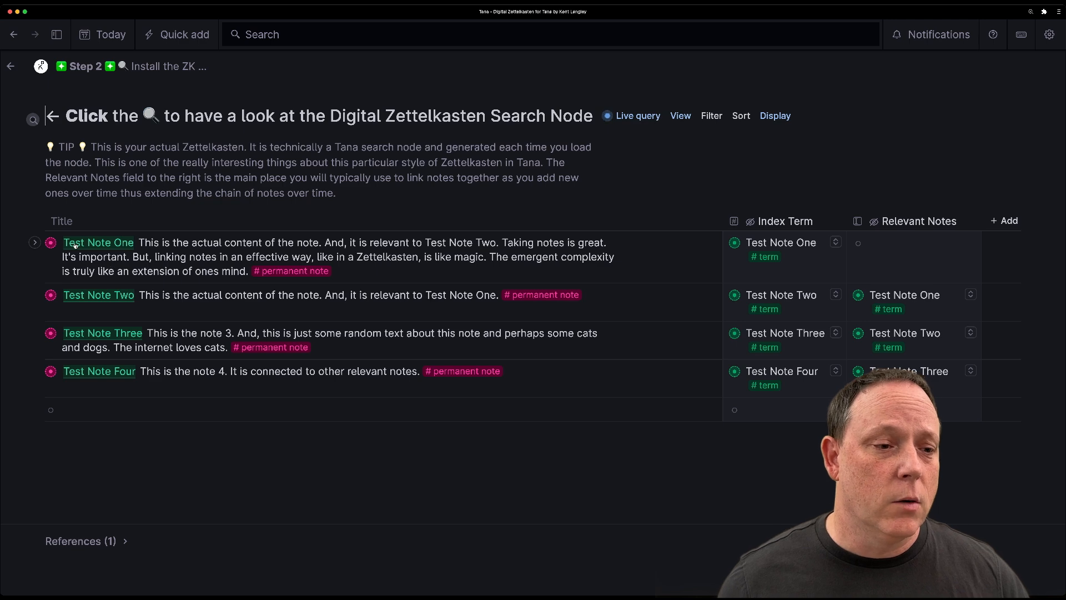
click(97, 243)
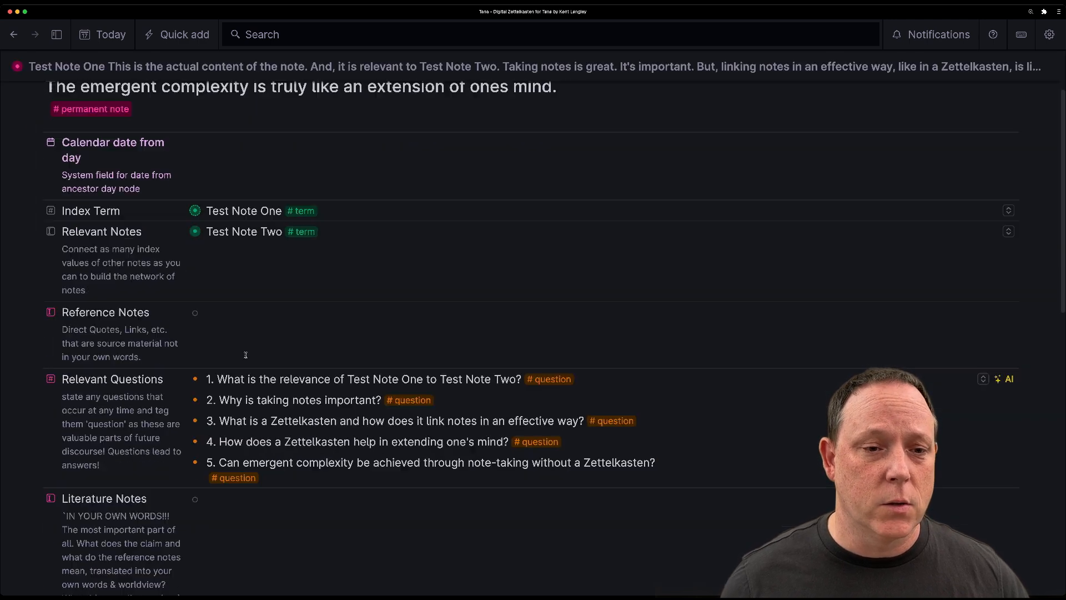
scroll(down, 3)
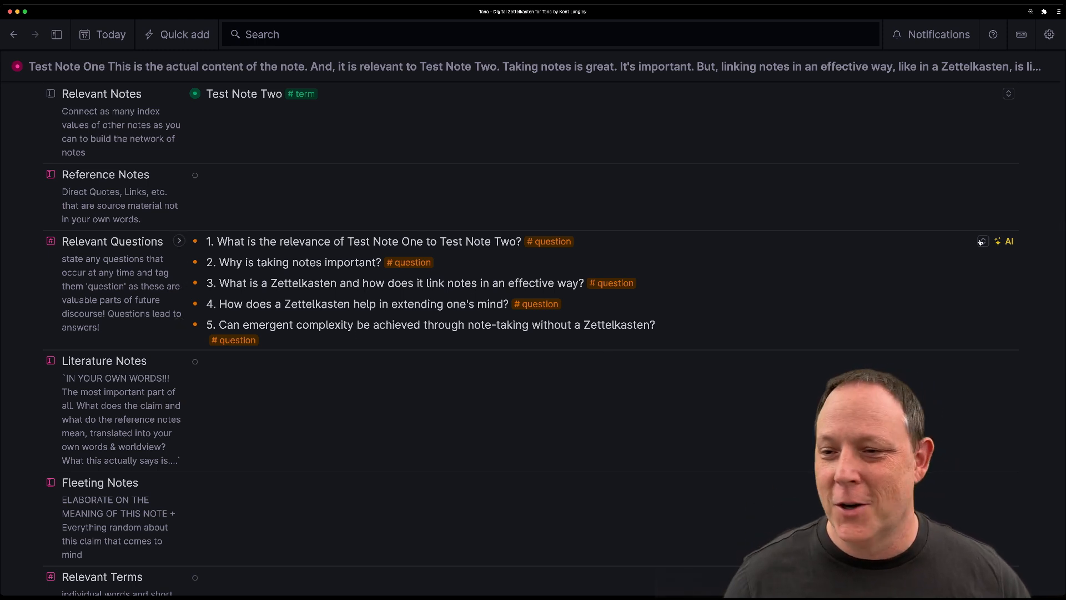
mouse_move(1009, 241)
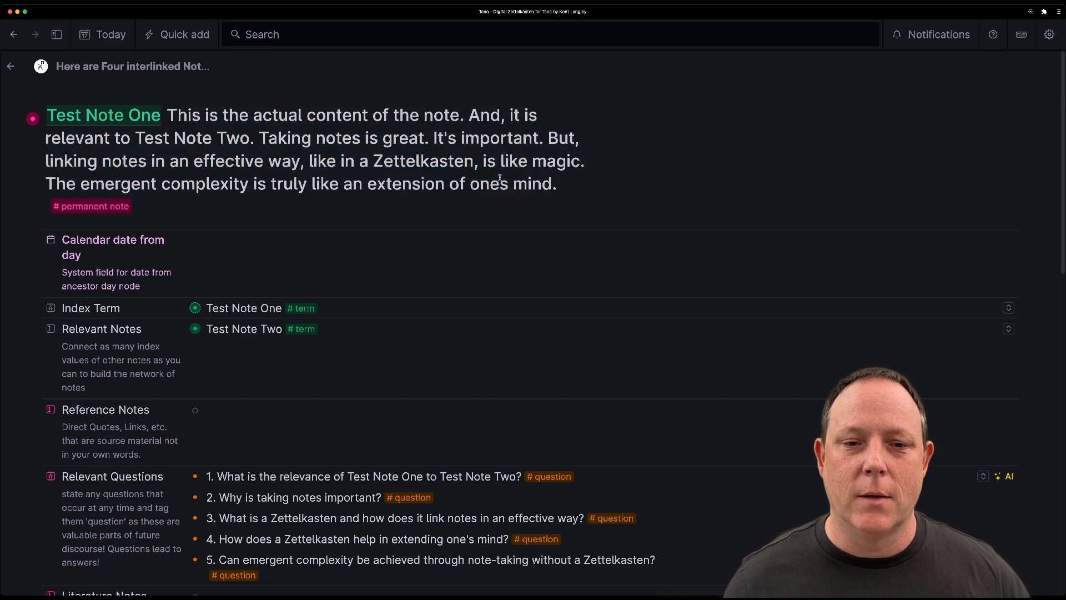
scroll(down, 3)
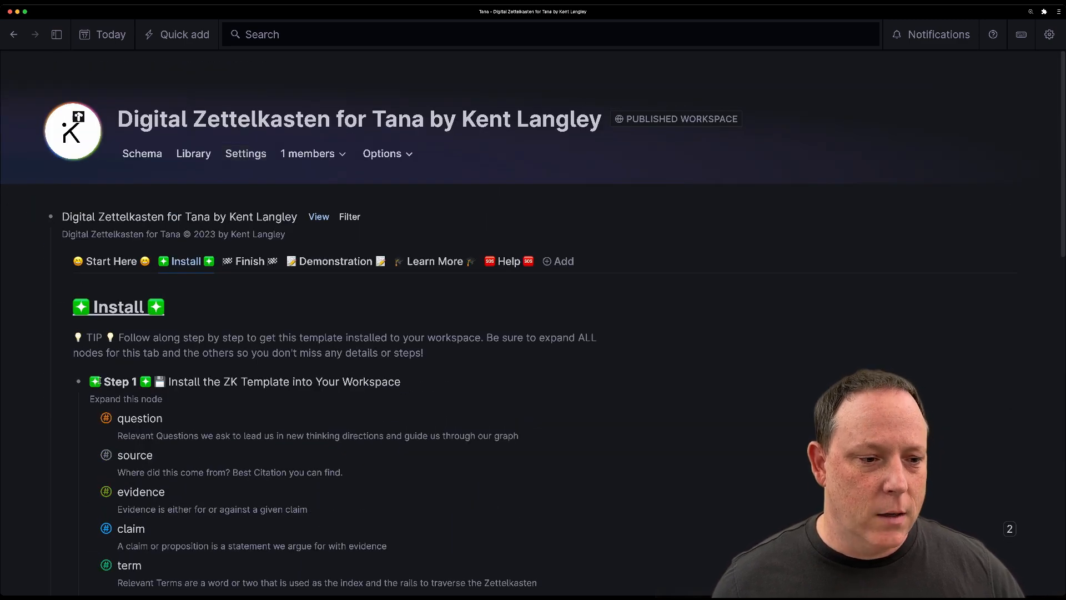
scroll(down, 3)
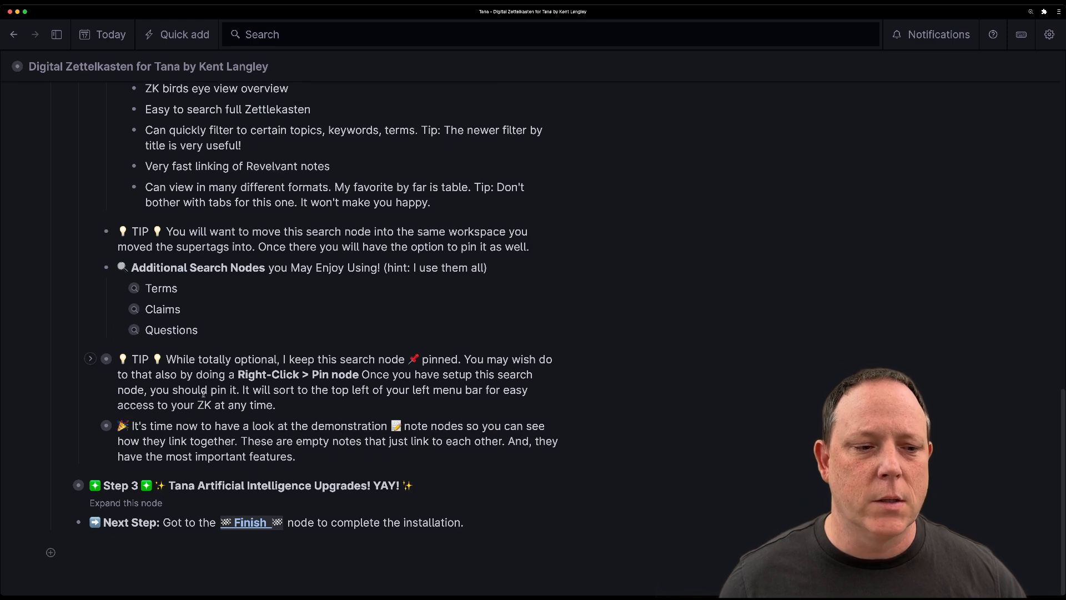
mouse_move(95, 367)
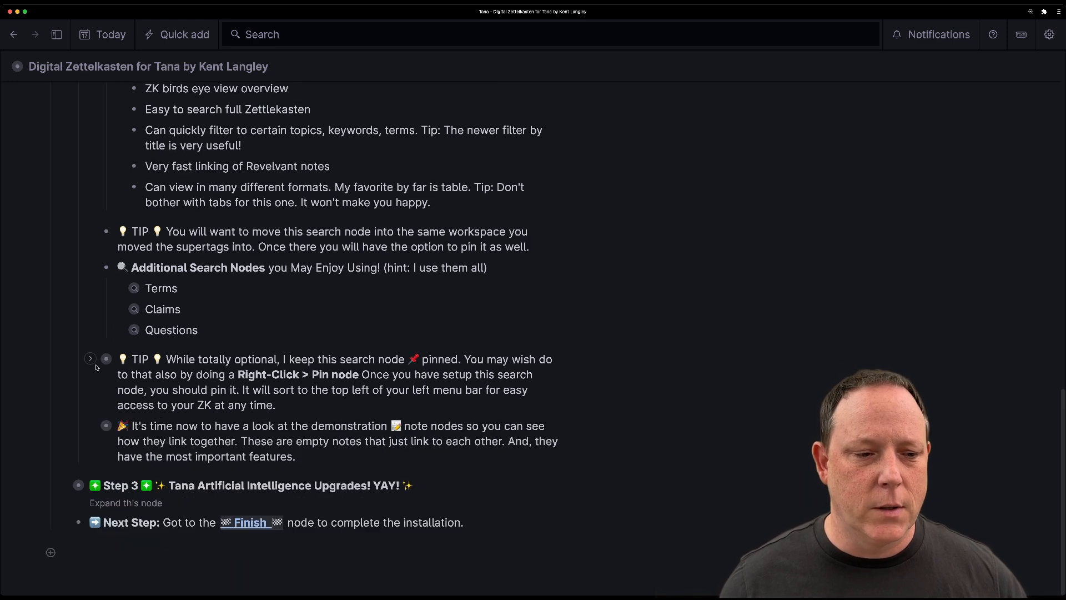
- Reveal the pinning tip's sample search node and expand Step 3's AI upgrades section
click(90, 358)
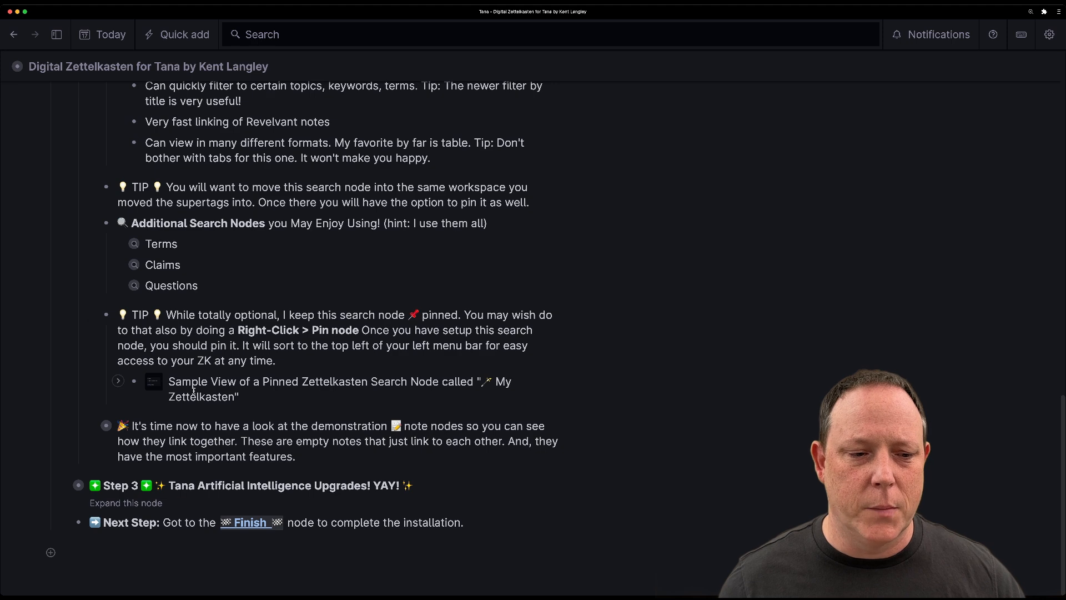
click(106, 425)
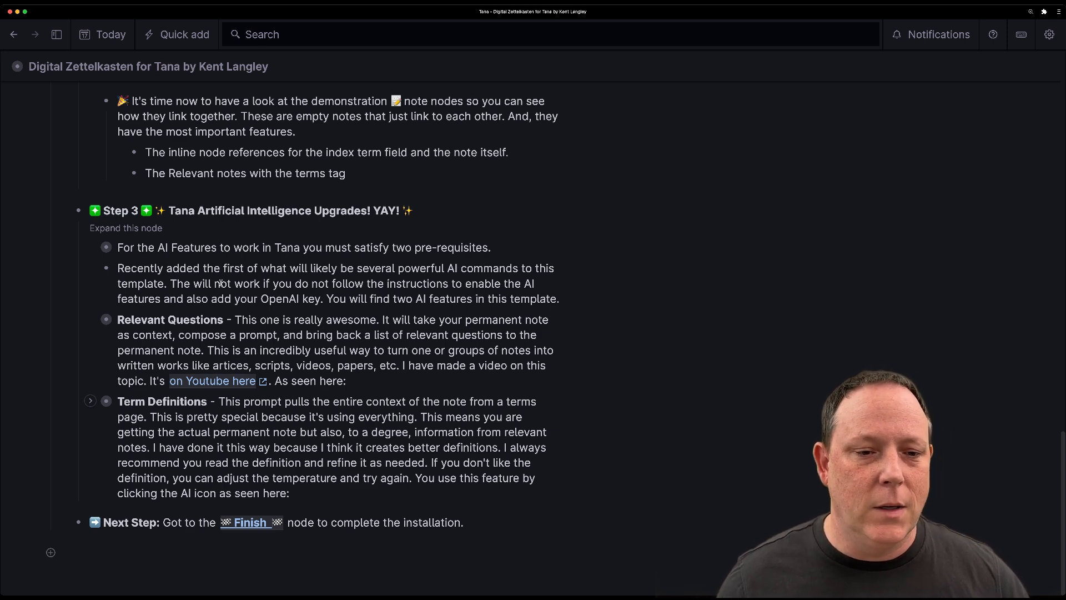
- Show the two OpenAI key prerequisites and the Relevant Questions example image
click(106, 247)
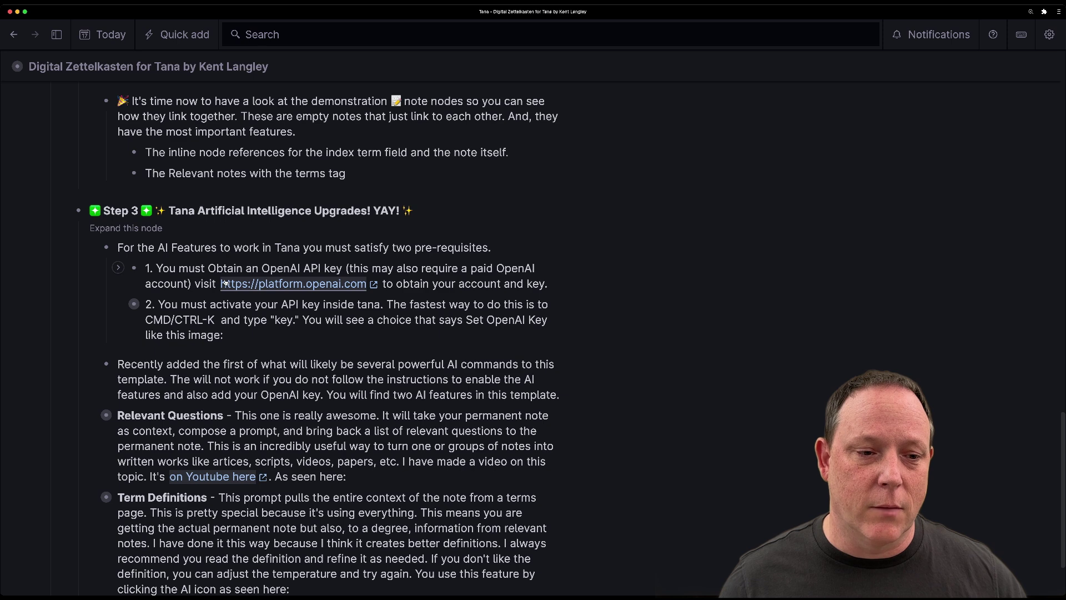
scroll(down, 3)
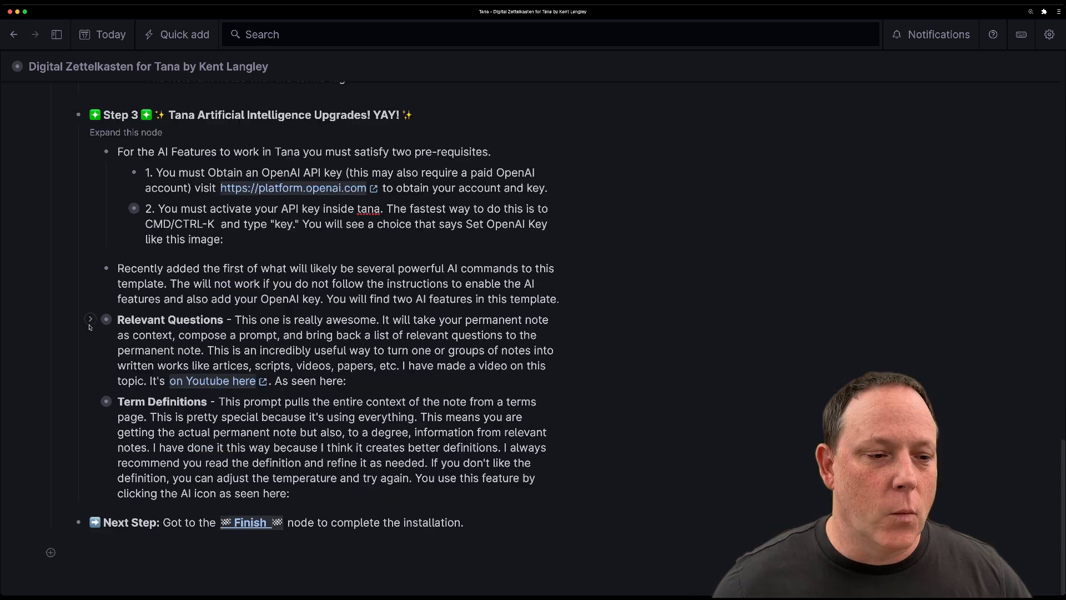
click(90, 318)
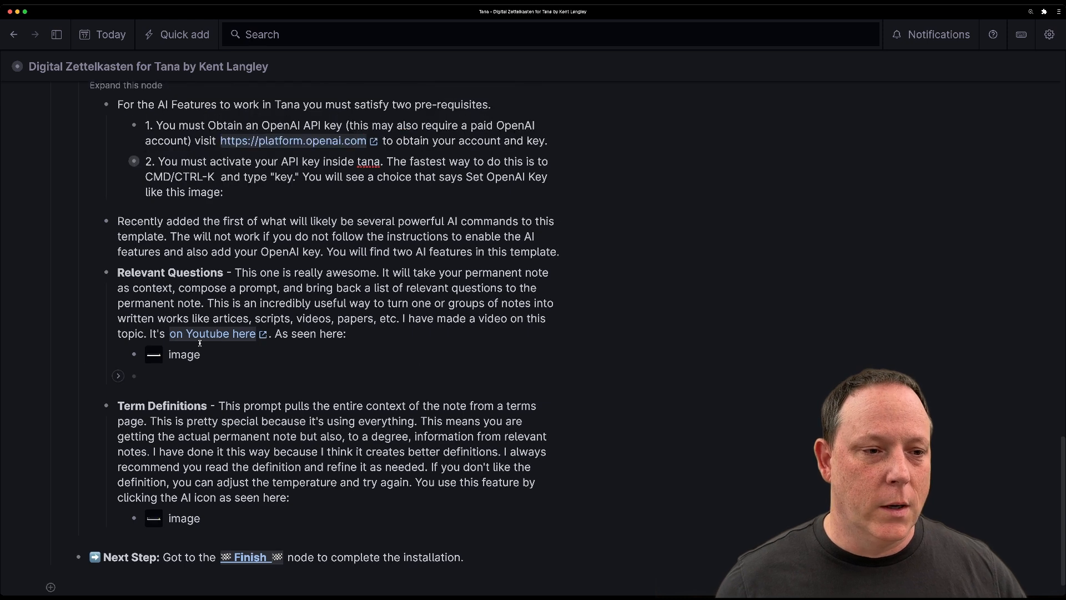
scroll(up, 3)
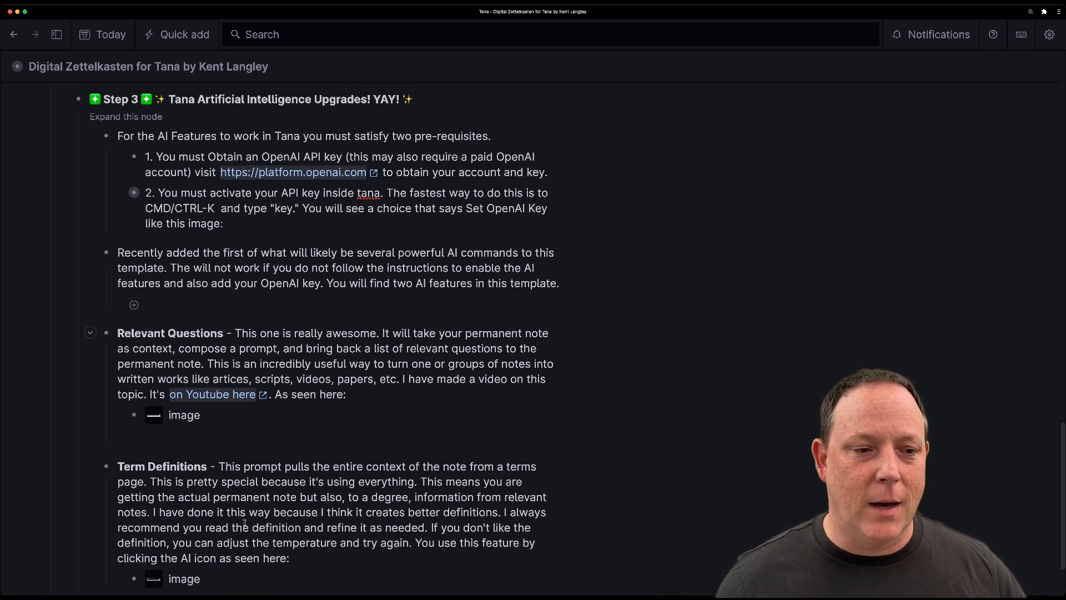
scroll(up, 3)
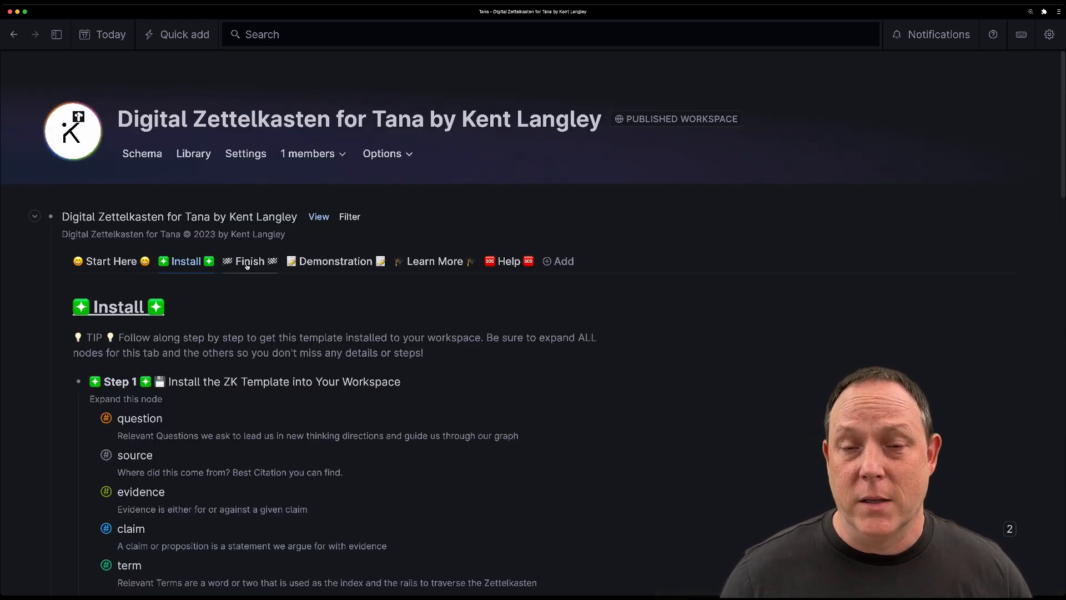
- Move through the Finish tab to the Demonstration tab with its four interlinked test notes
click(248, 261)
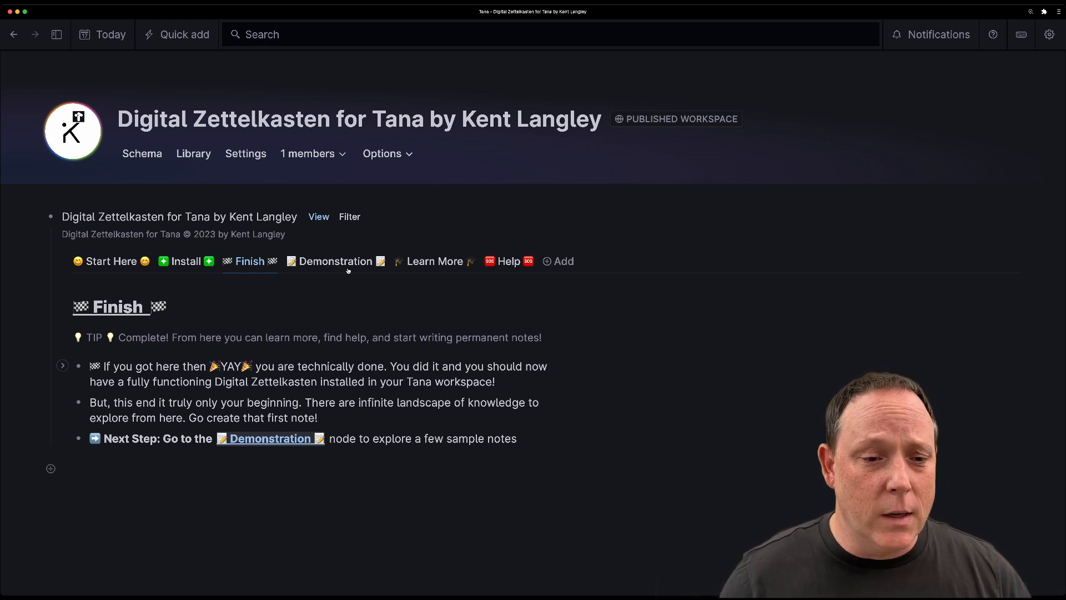
click(335, 261)
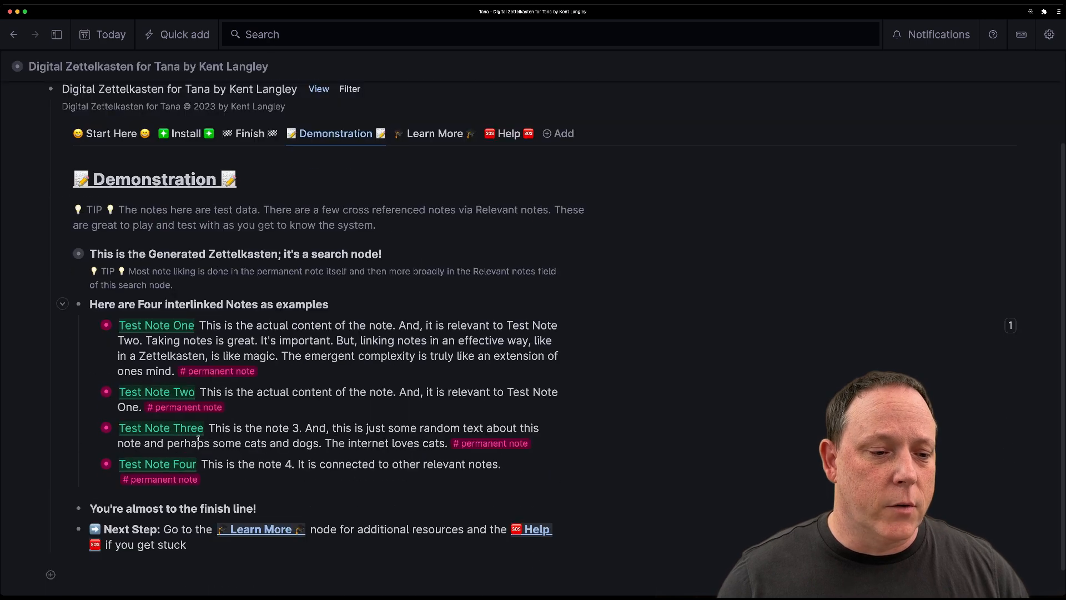
- Explore Test Note One's relevant notes and permanent note, then Test Note Three's relevant notes
scroll(up, 3)
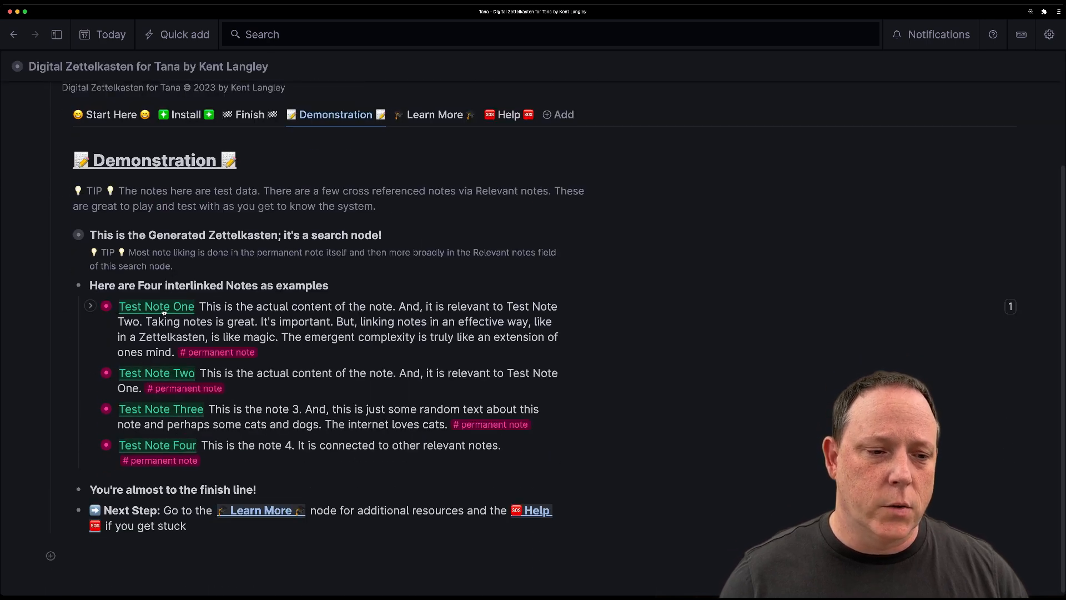
click(156, 306)
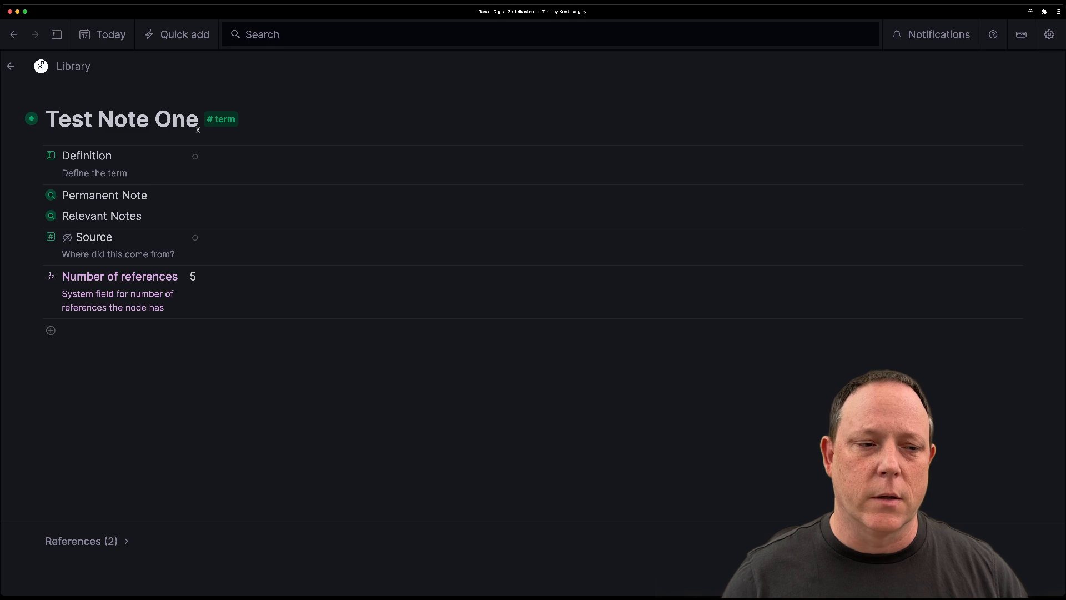
click(101, 215)
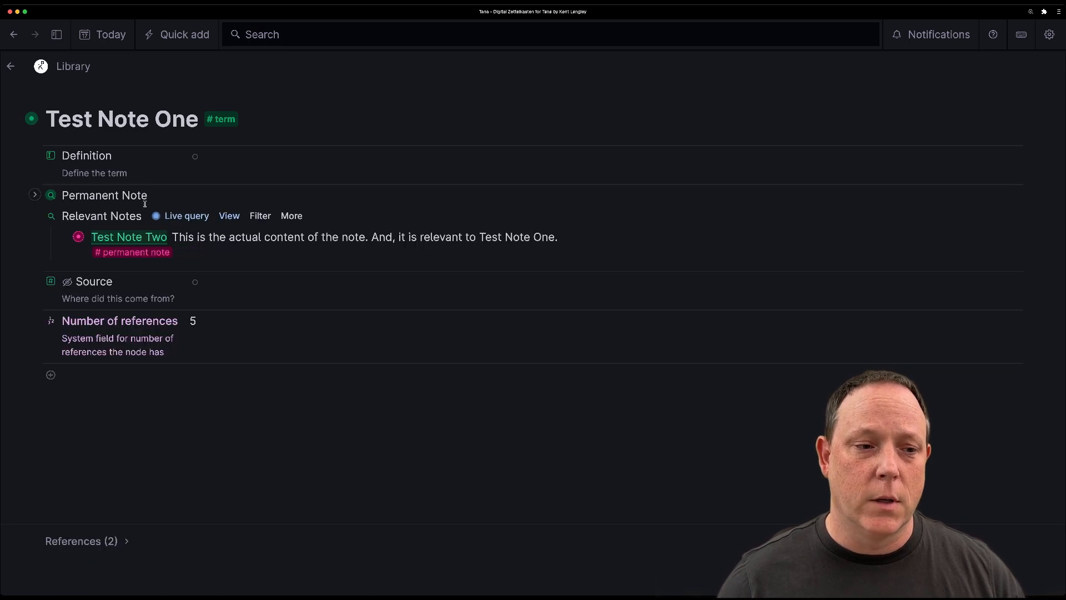
click(34, 195)
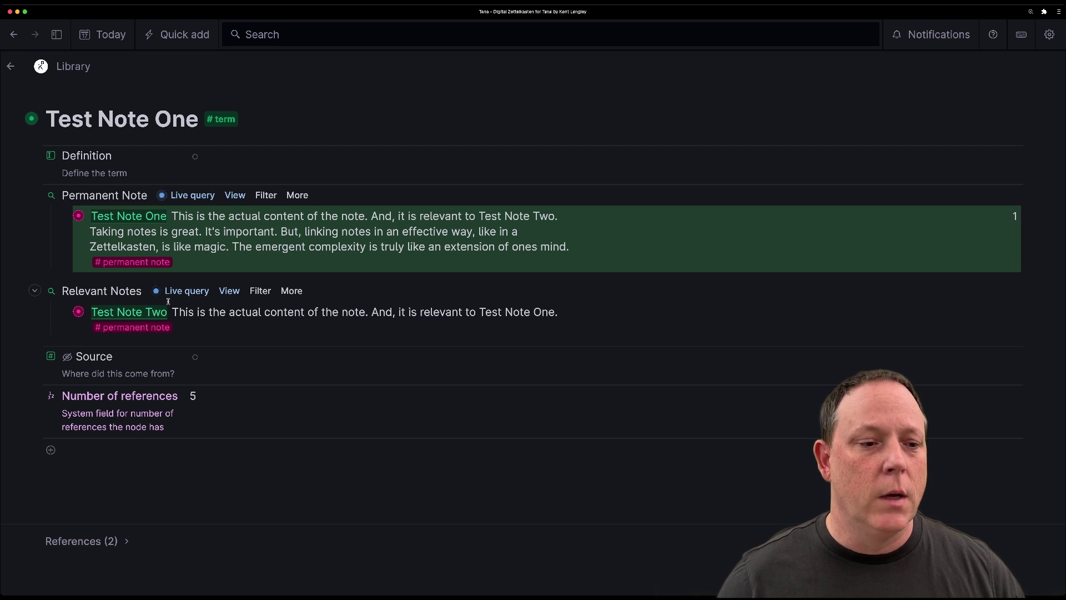
click(128, 311)
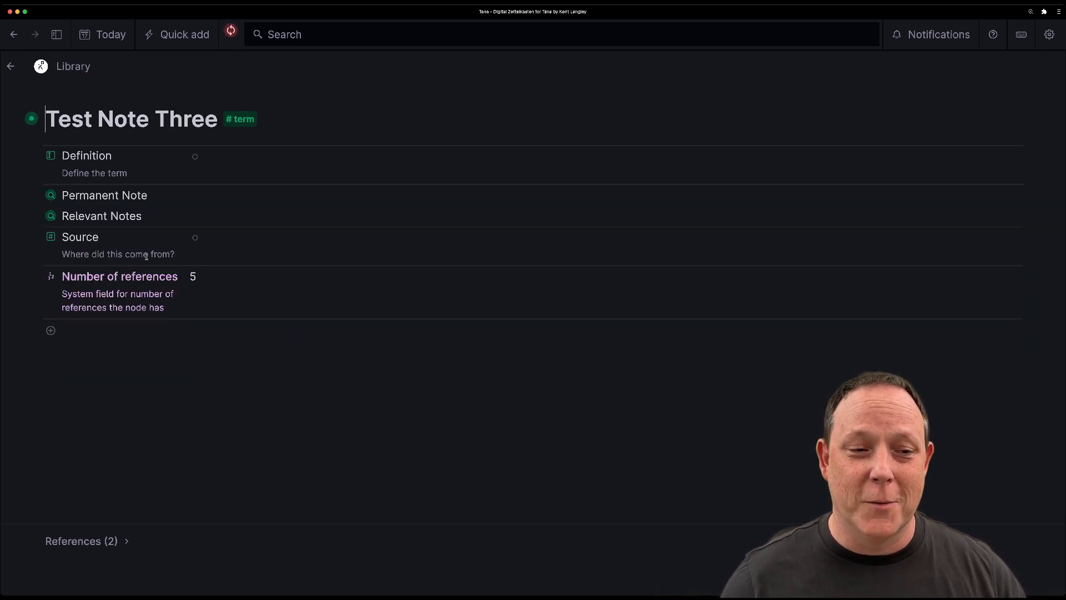
click(101, 215)
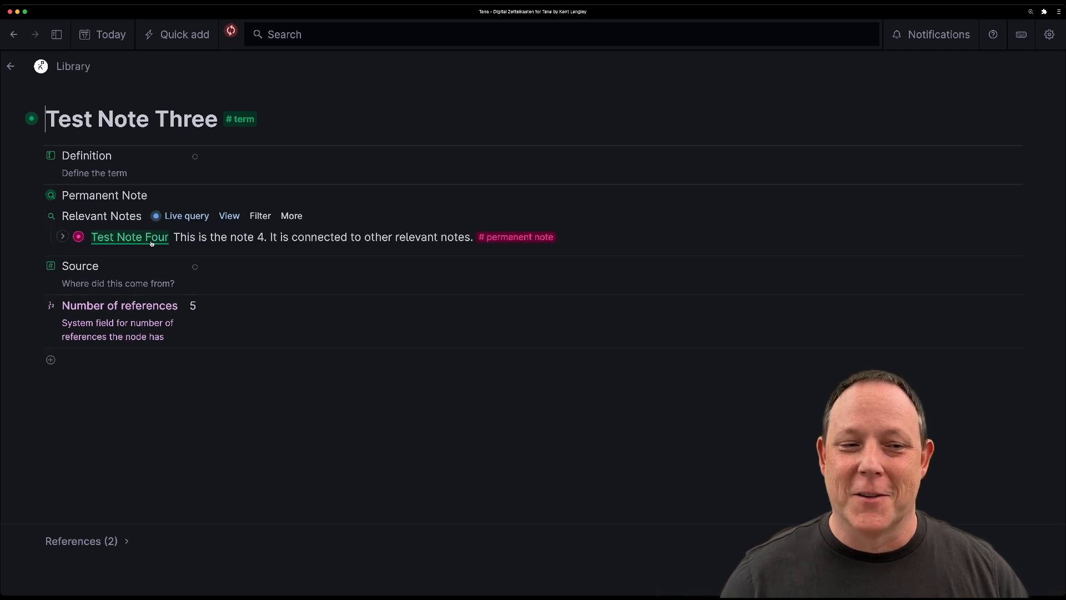
- Open Test Note Four's permanent note, linked to Test Notes Three and One
click(129, 236)
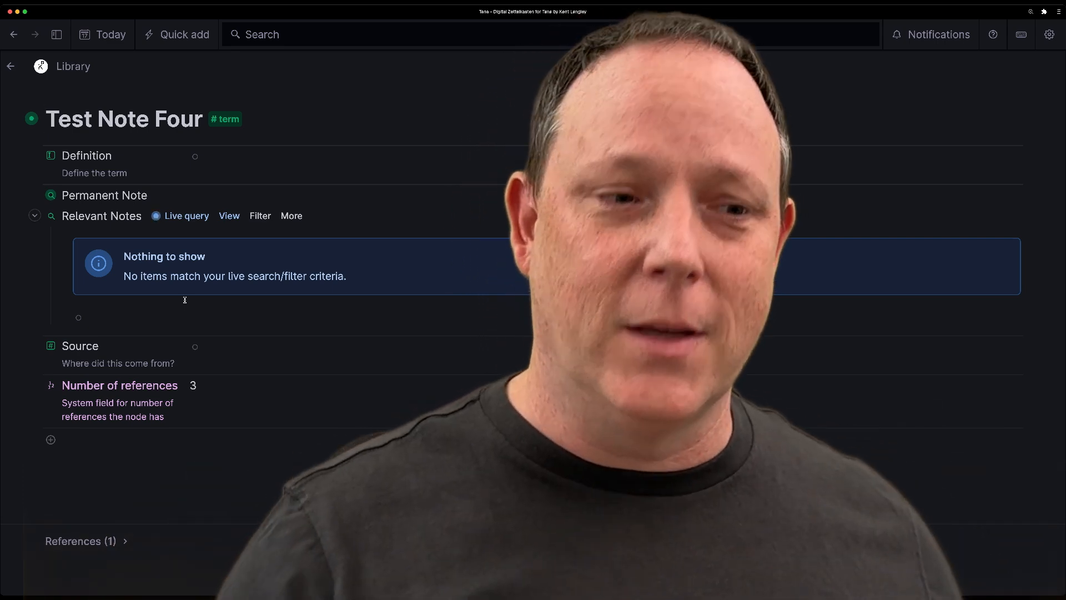
click(35, 196)
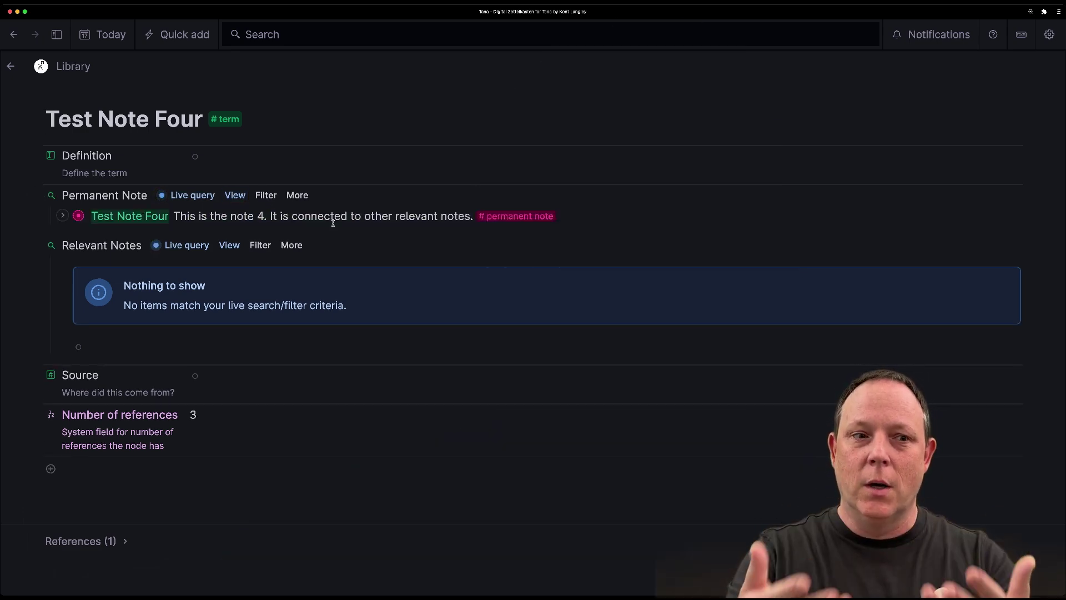
click(129, 215)
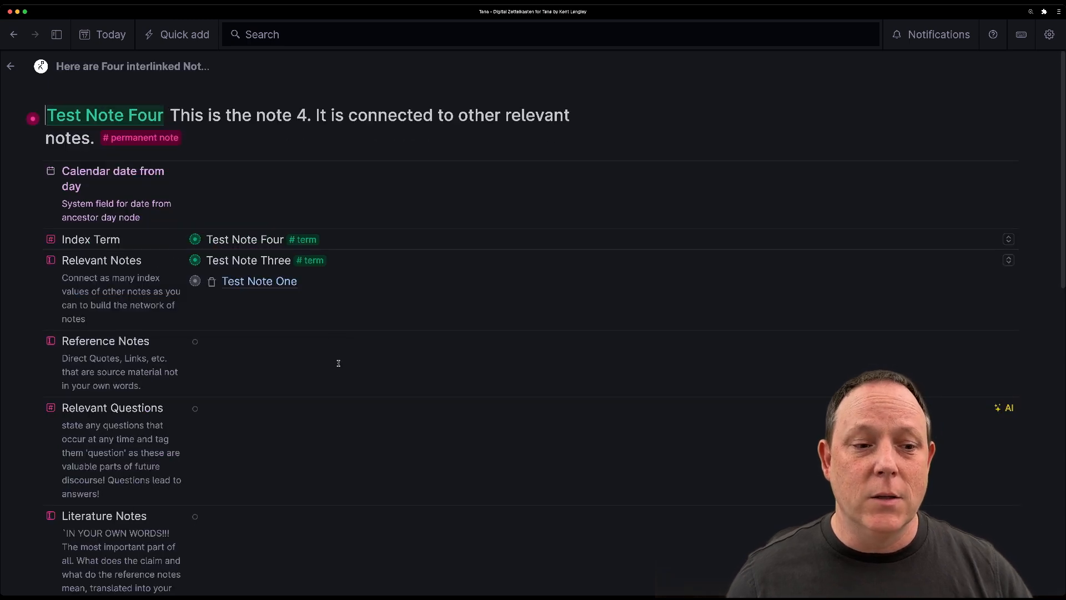
- Scroll through Test Note Four's fields before returning to the workspace's Learn More tab
scroll(down, 3)
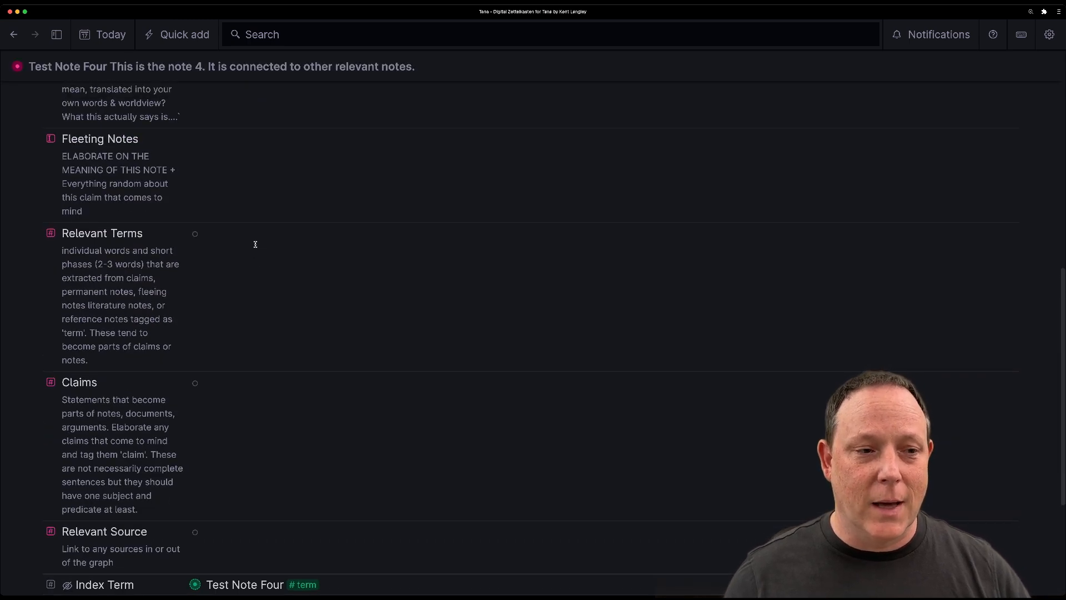
scroll(up, 3)
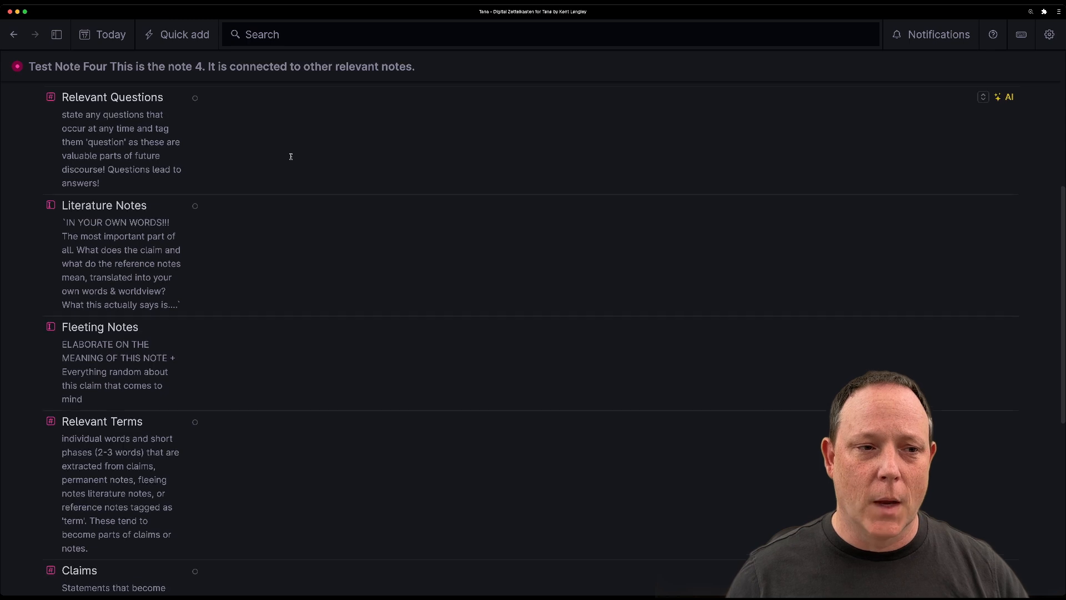
scroll(up, 3)
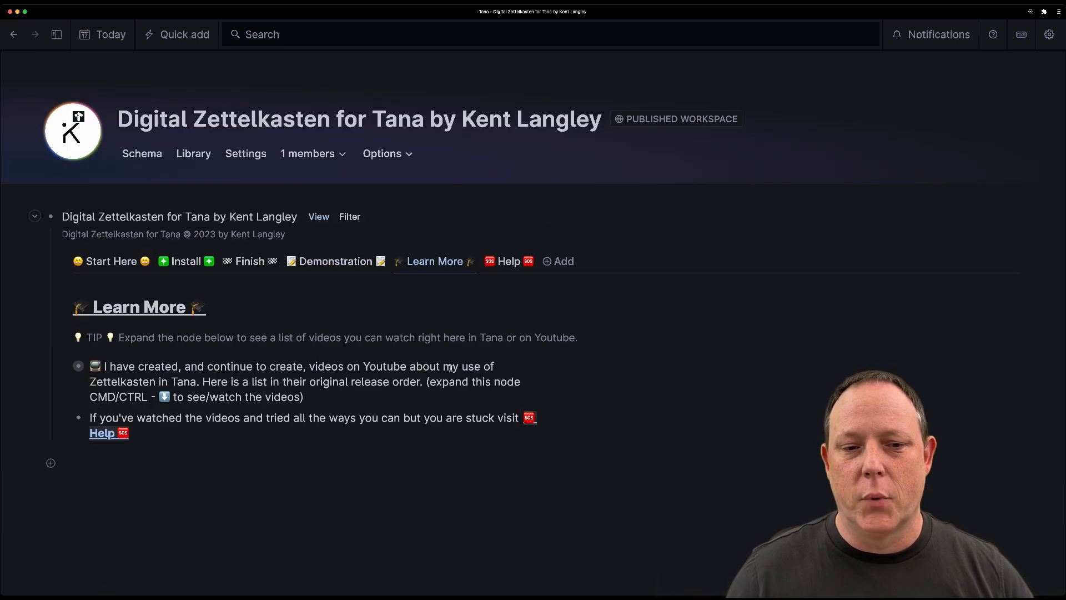
- Expand the Zettelkasten videos list with its playlist and embedded videos, then switch to the Help tab
click(78, 365)
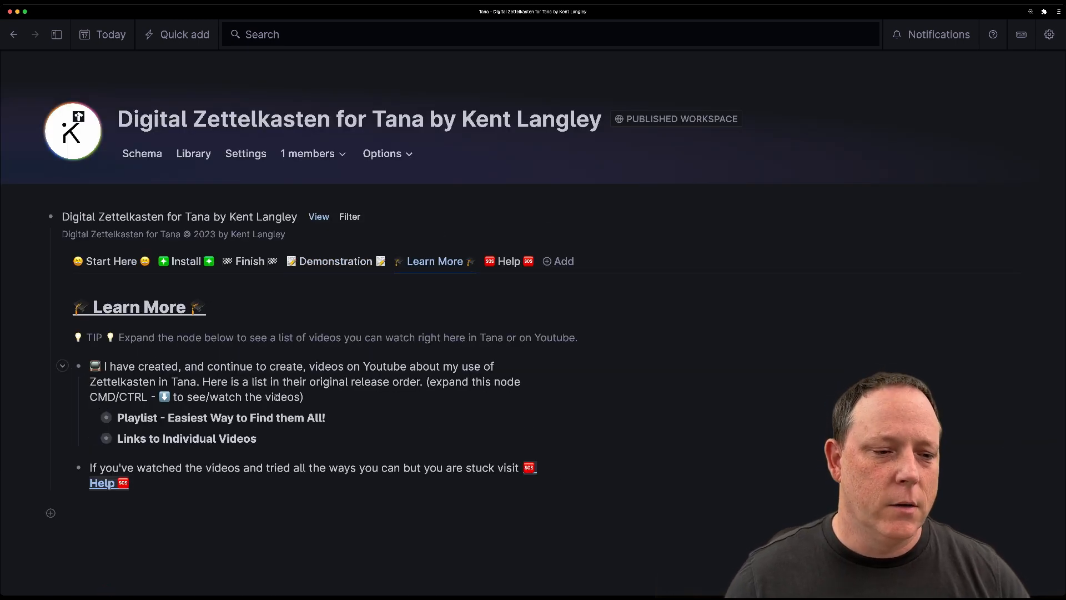
click(107, 418)
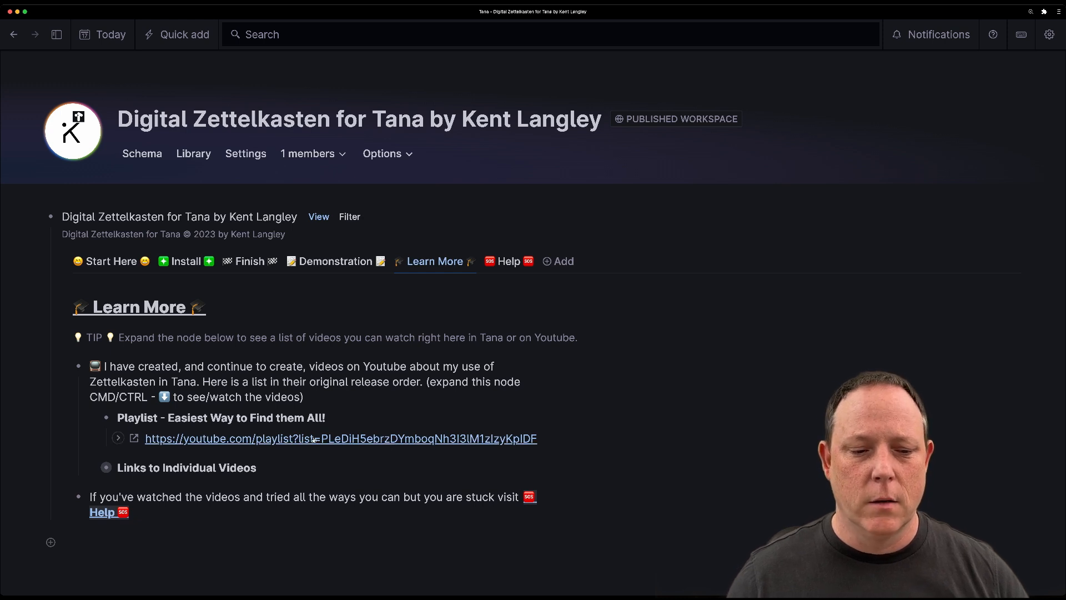
click(119, 438)
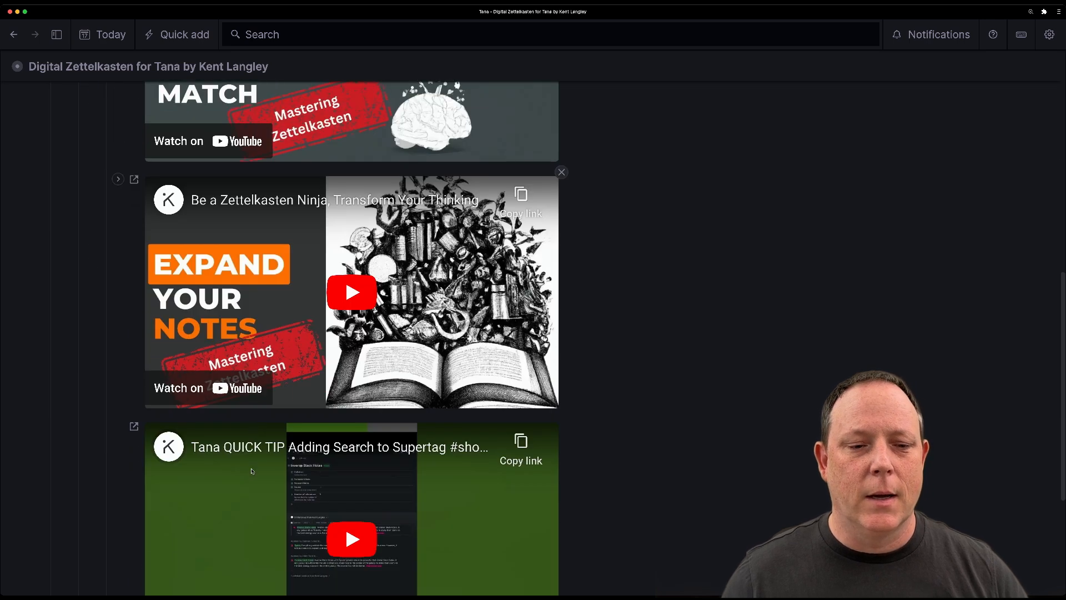
scroll(down, 3)
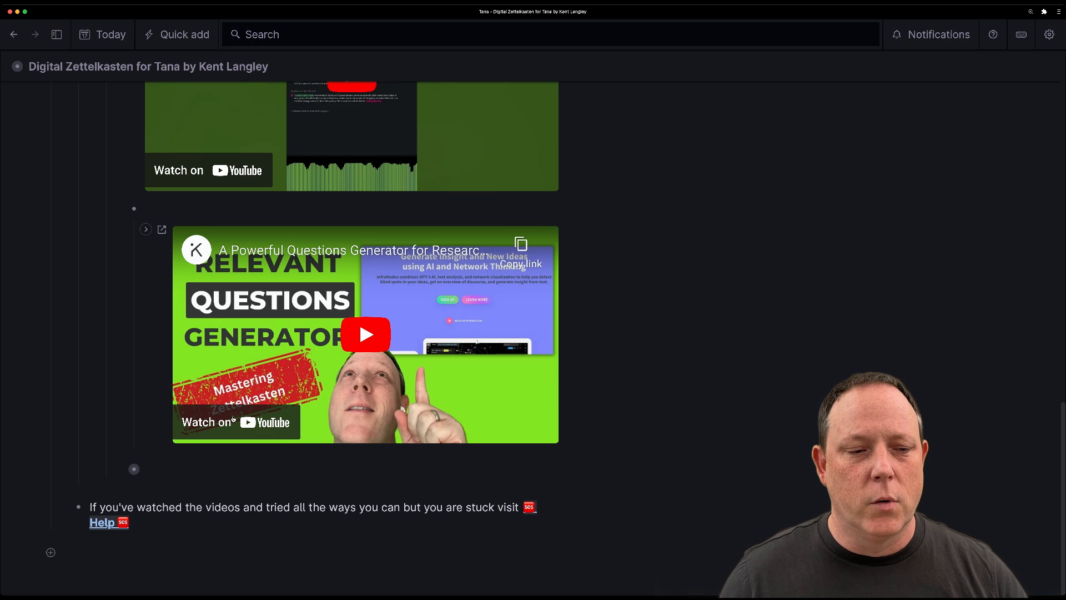
scroll(up, 3)
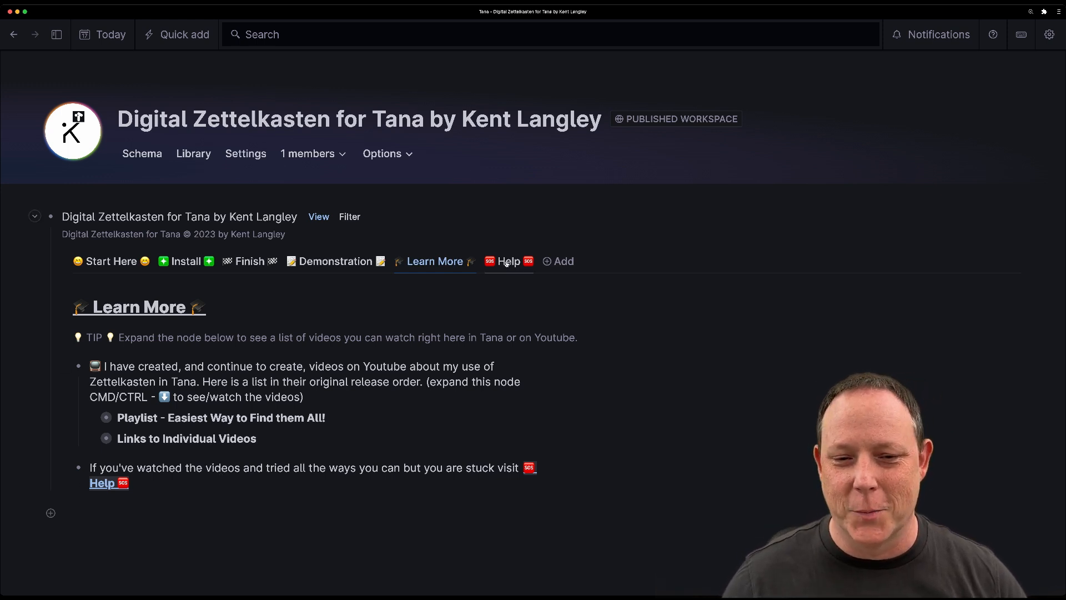
click(509, 261)
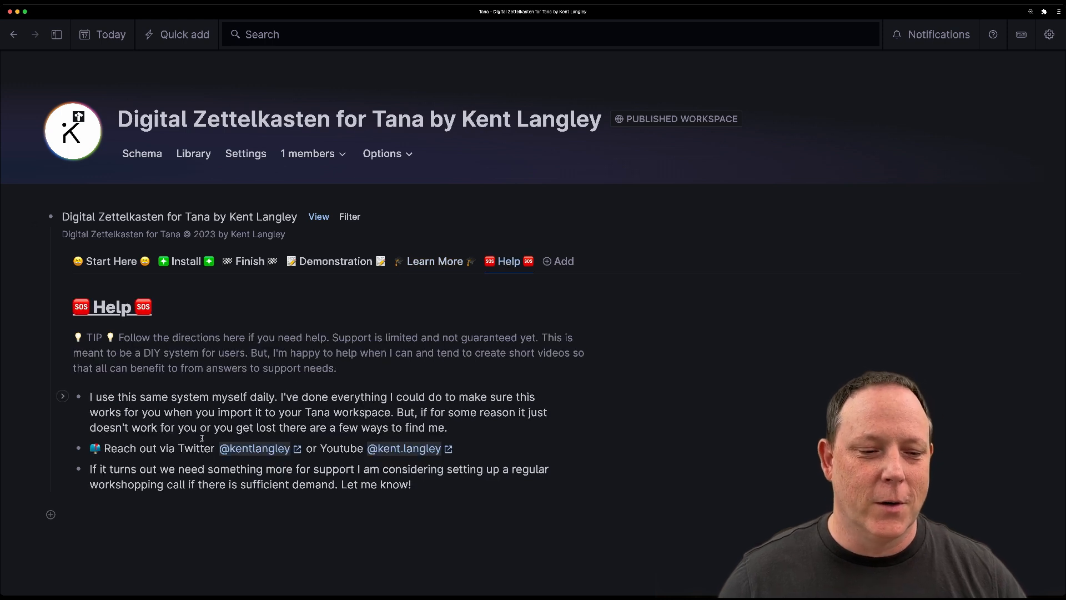